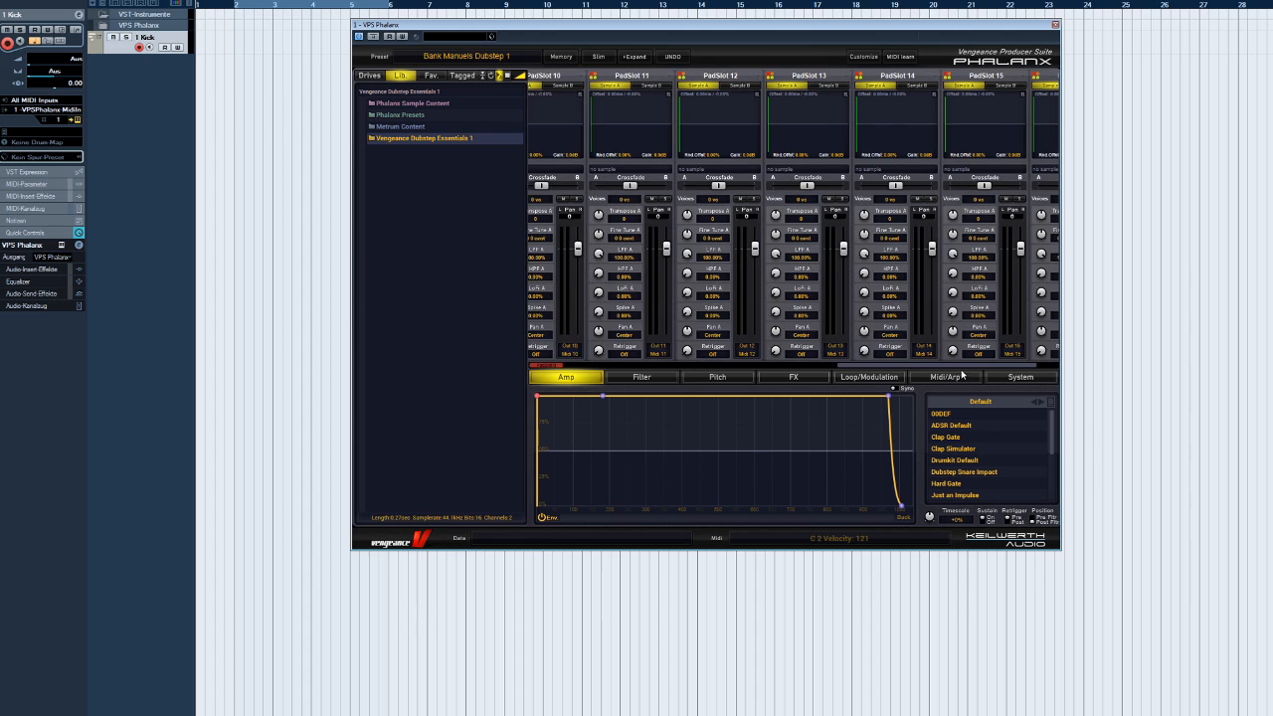
Scroll back to PadSlot 1 and toggle its sample layer from B back to A.
{"action": "scroll", "scroll_direction": "left", "scroll_amount": 3}
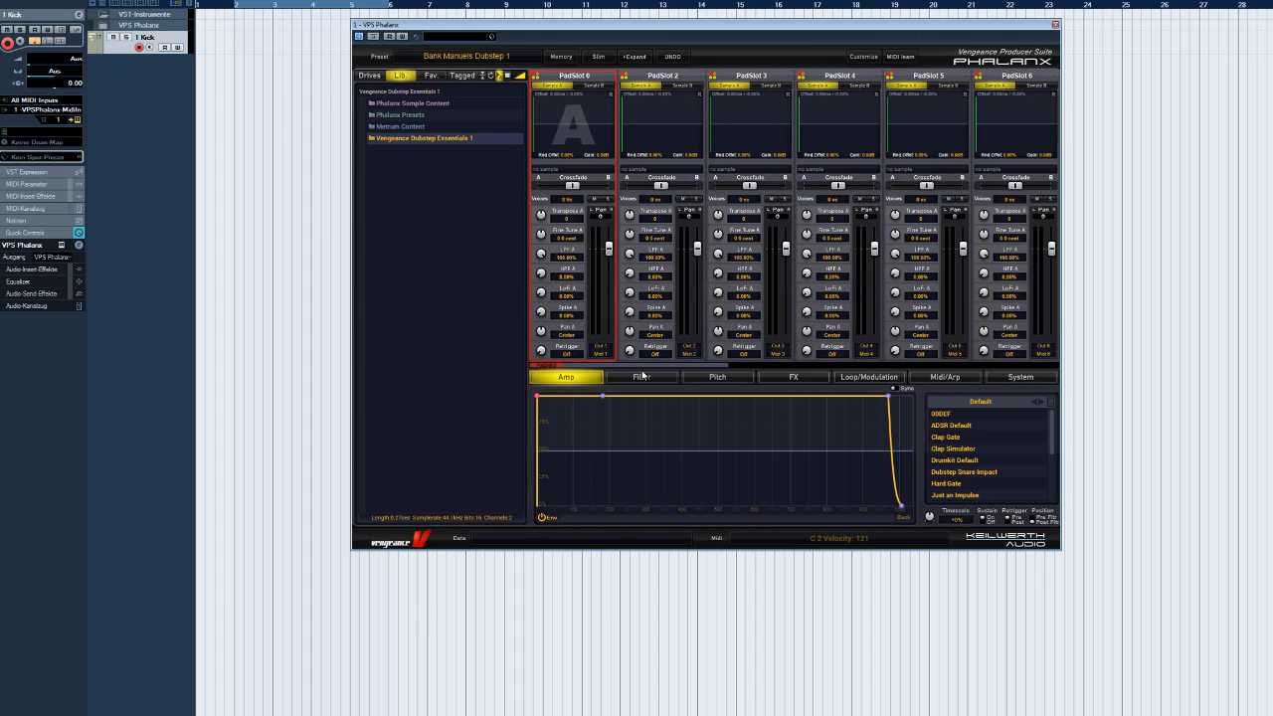
{"action": "left_click", "coordinate": [607, 85]}
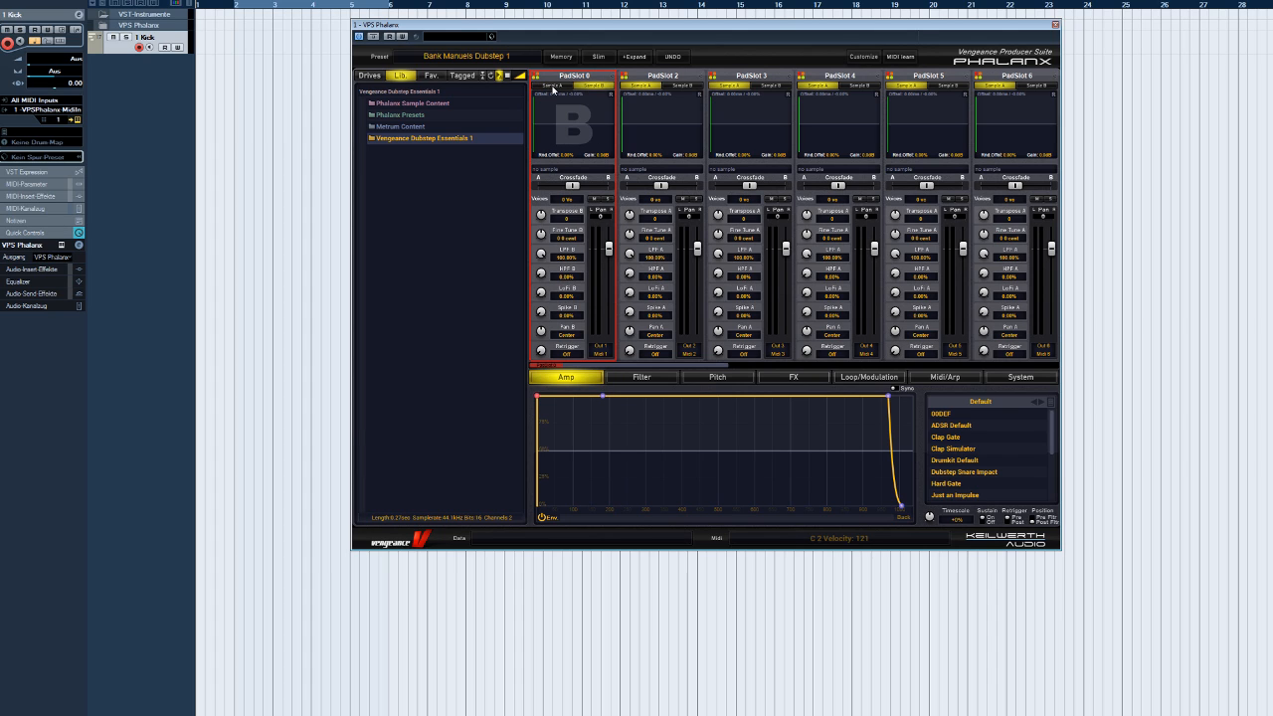
{"action": "left_click", "coordinate": [554, 85]}
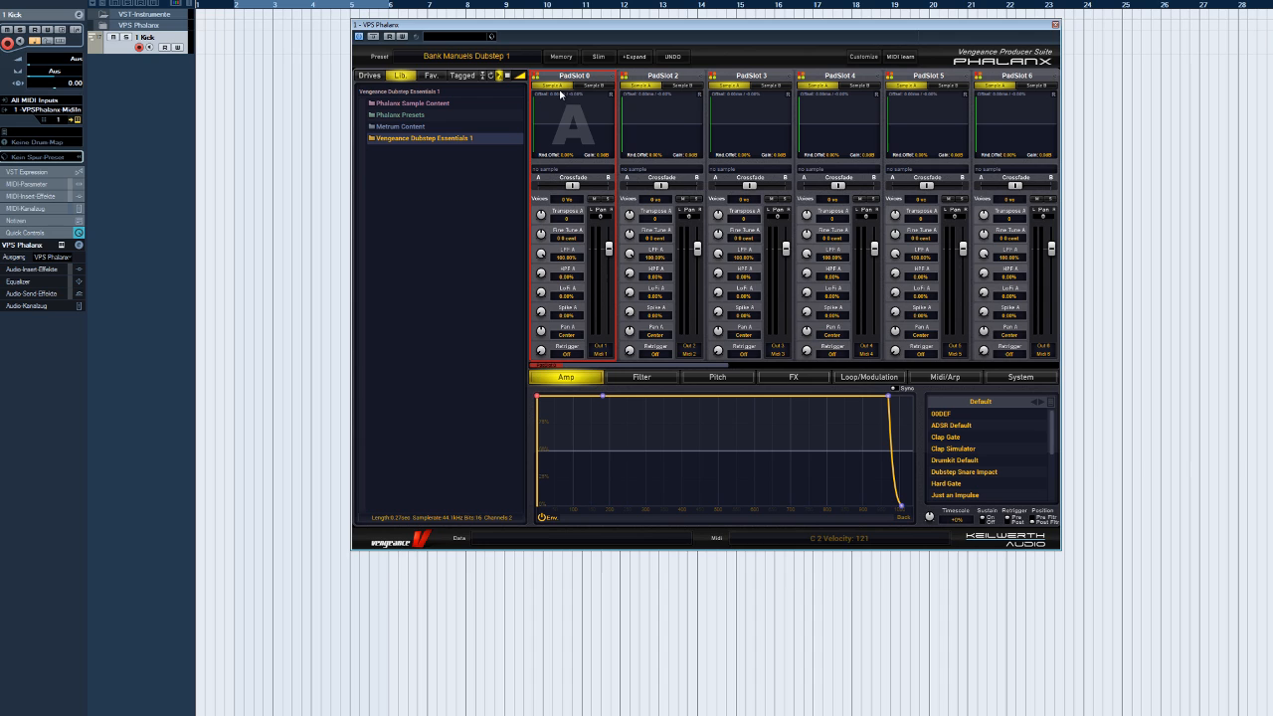
{"action": "mouse_move", "coordinate": [430, 144]}
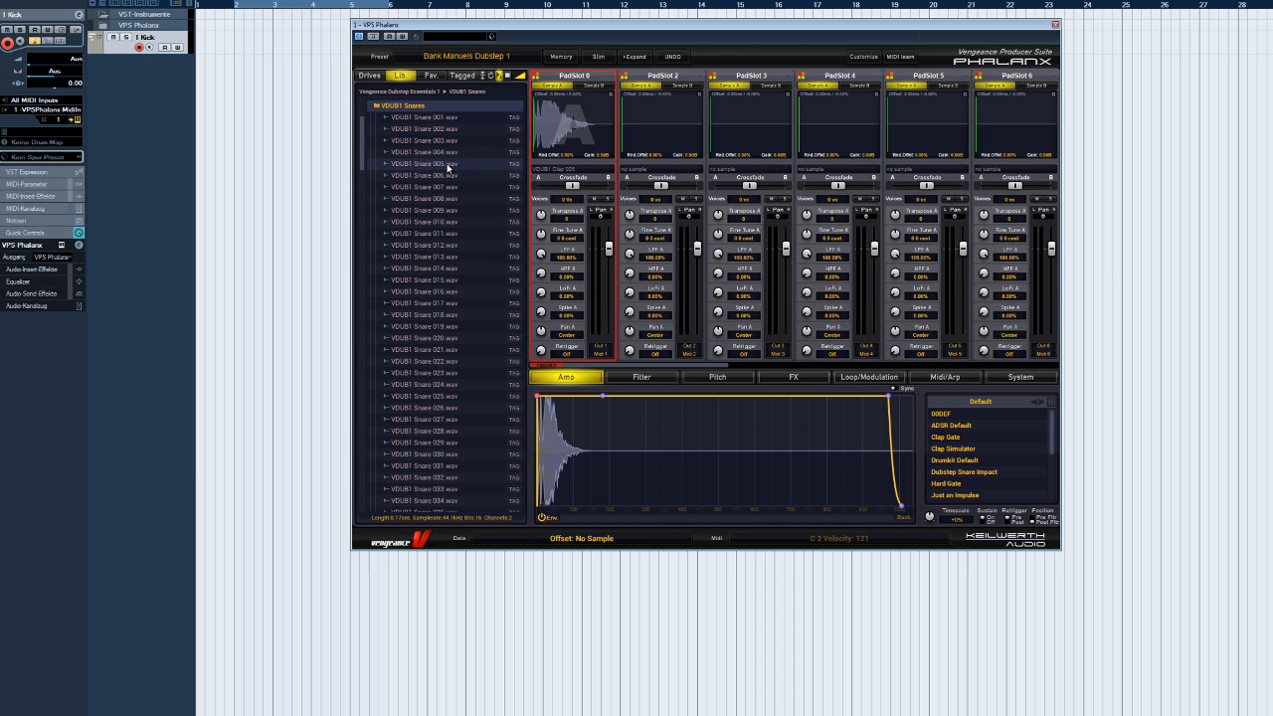
Load a second snare into Sample B and sweep CrossFade from -100% to +100%.
{"action": "left_click", "coordinate": [426, 164]}
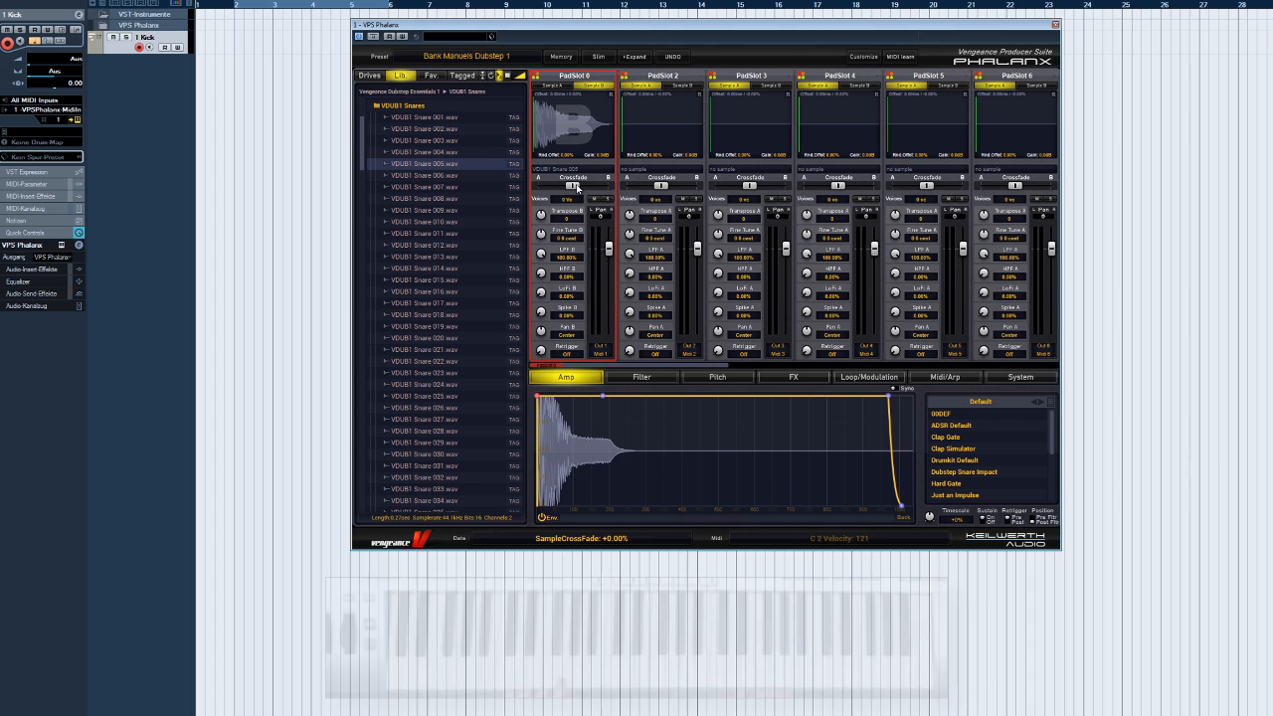
{"action": "left_click_drag", "start_coordinate": [575, 186], "coordinate": [538, 186]}
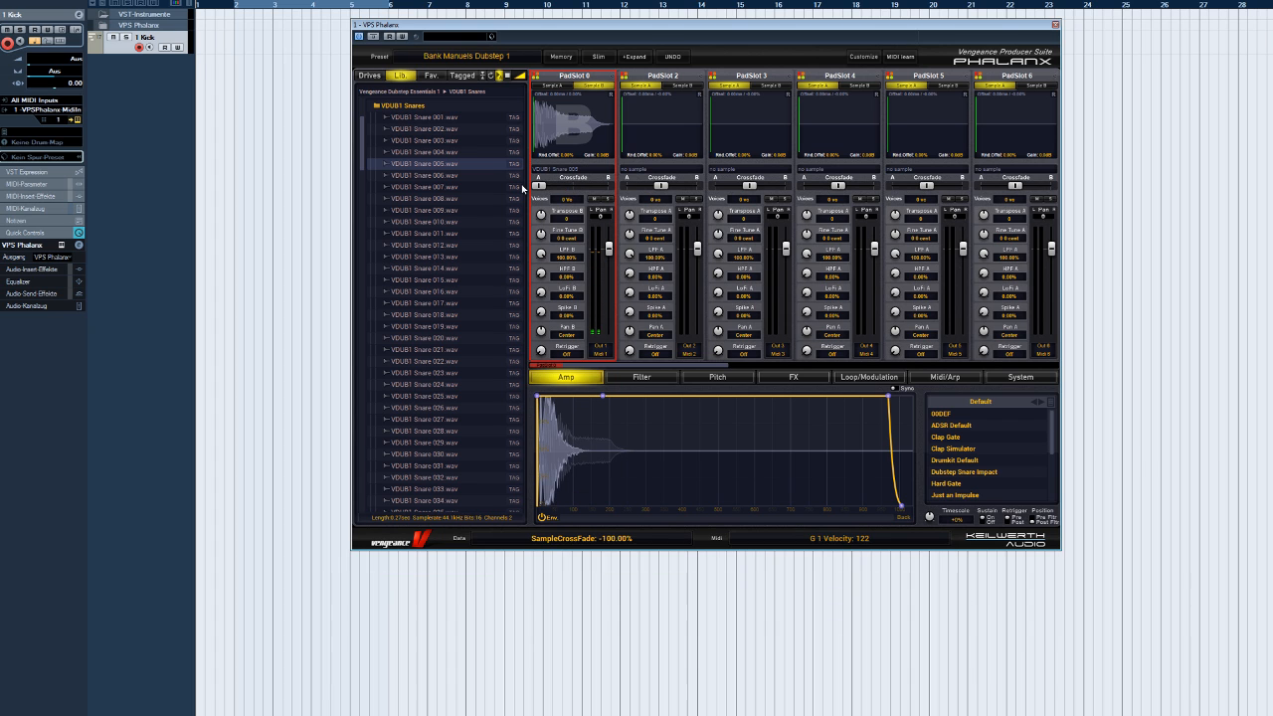
{"action": "left_click_drag", "start_coordinate": [539, 186], "coordinate": [572, 186]}
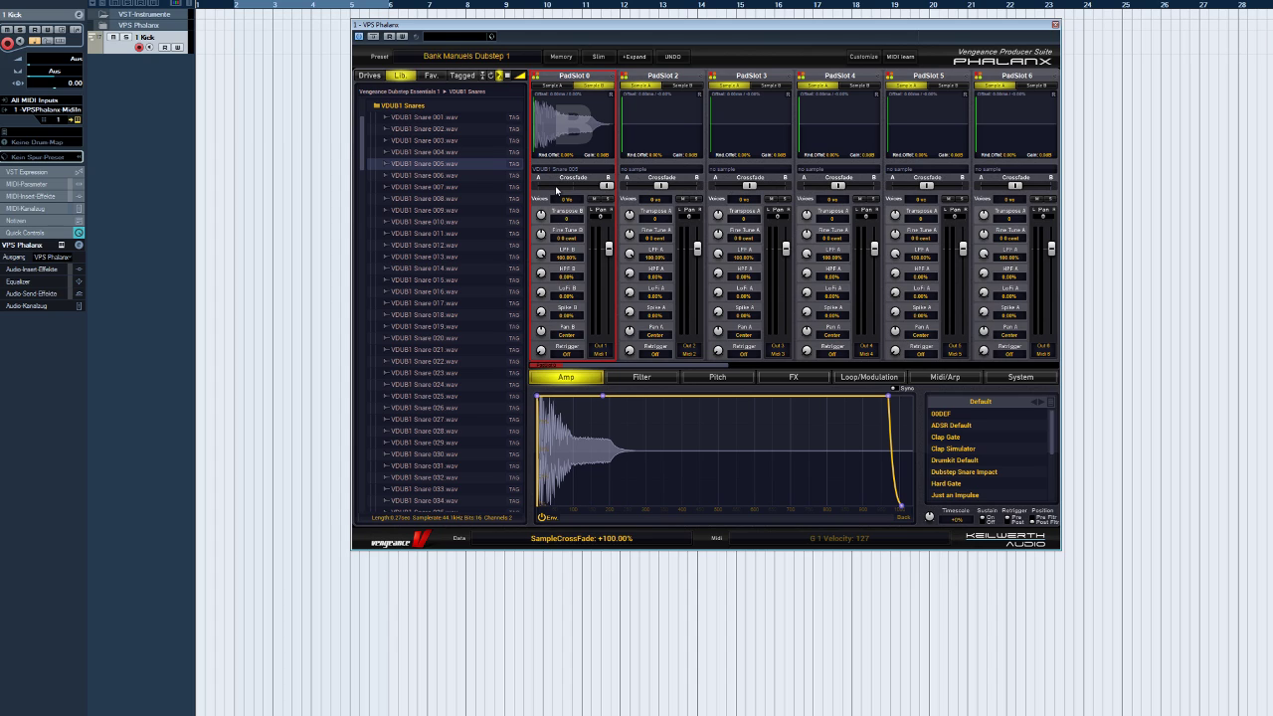
{"action": "mouse_move", "coordinate": [537, 167]}
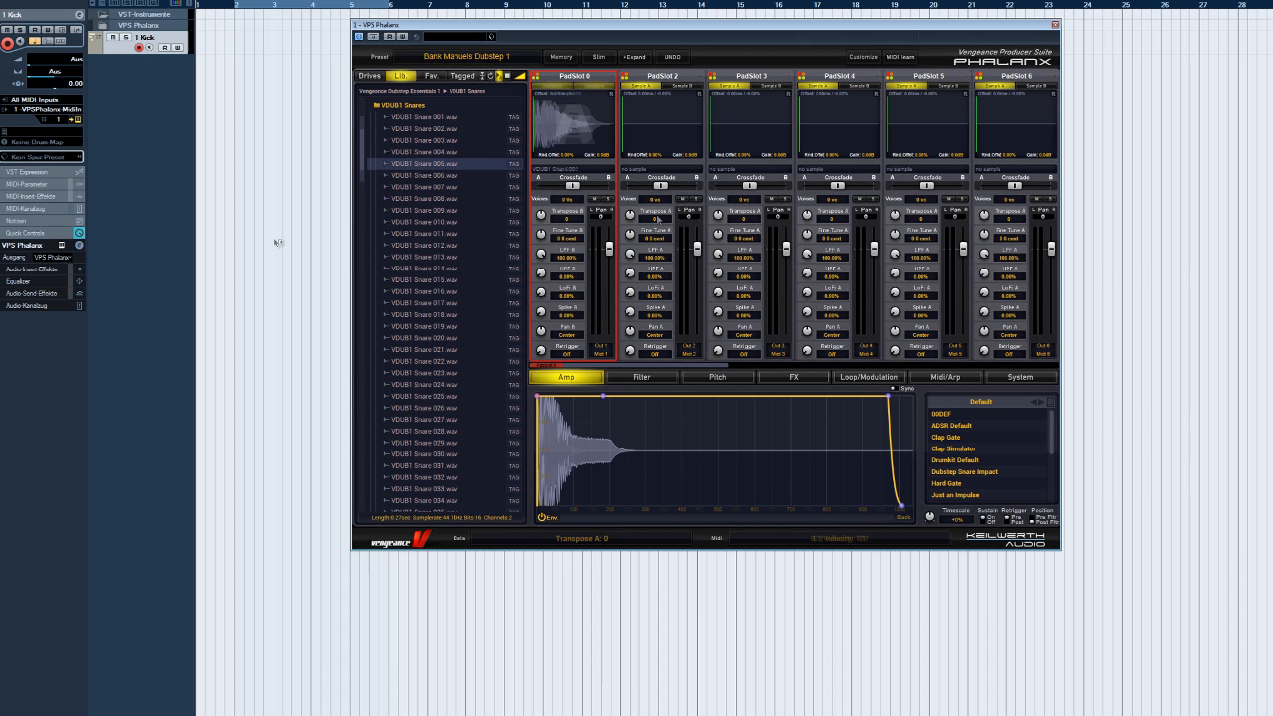
Select Sample A, clear the pad's samples, and open and close the colour palette.
{"action": "left_click", "coordinate": [425, 117]}
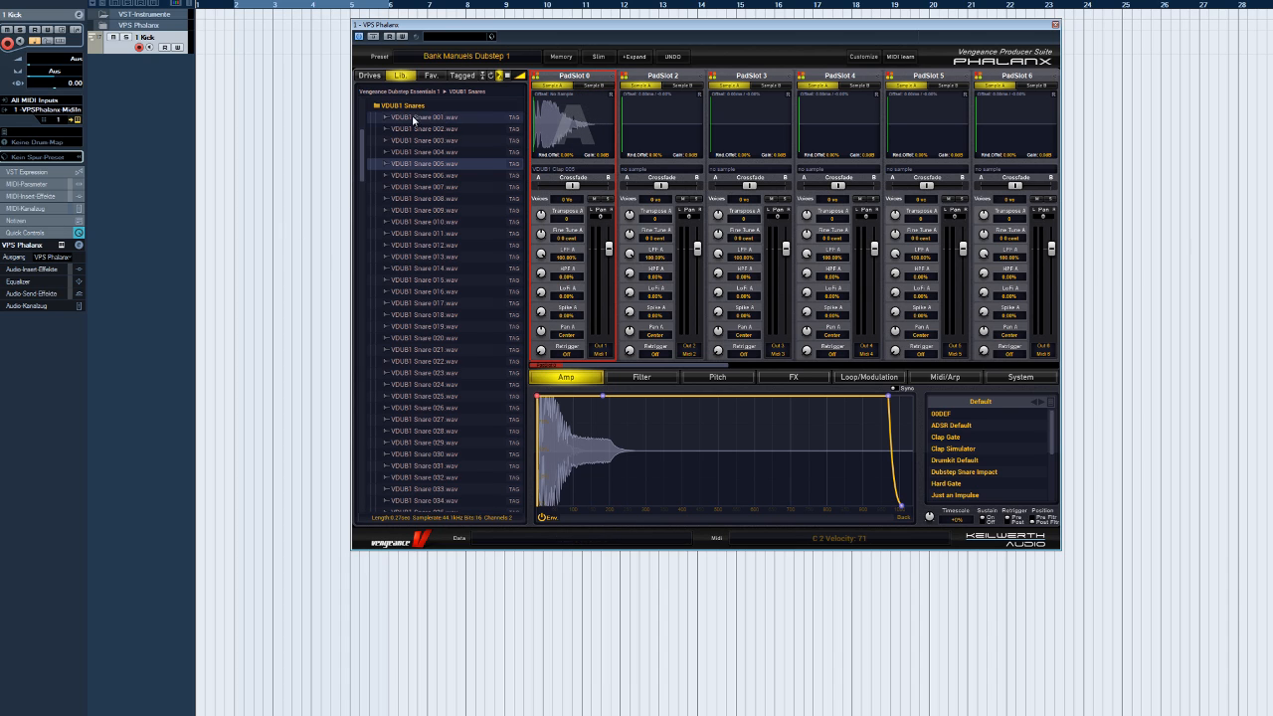
{"action": "right_click", "coordinate": [577, 109]}
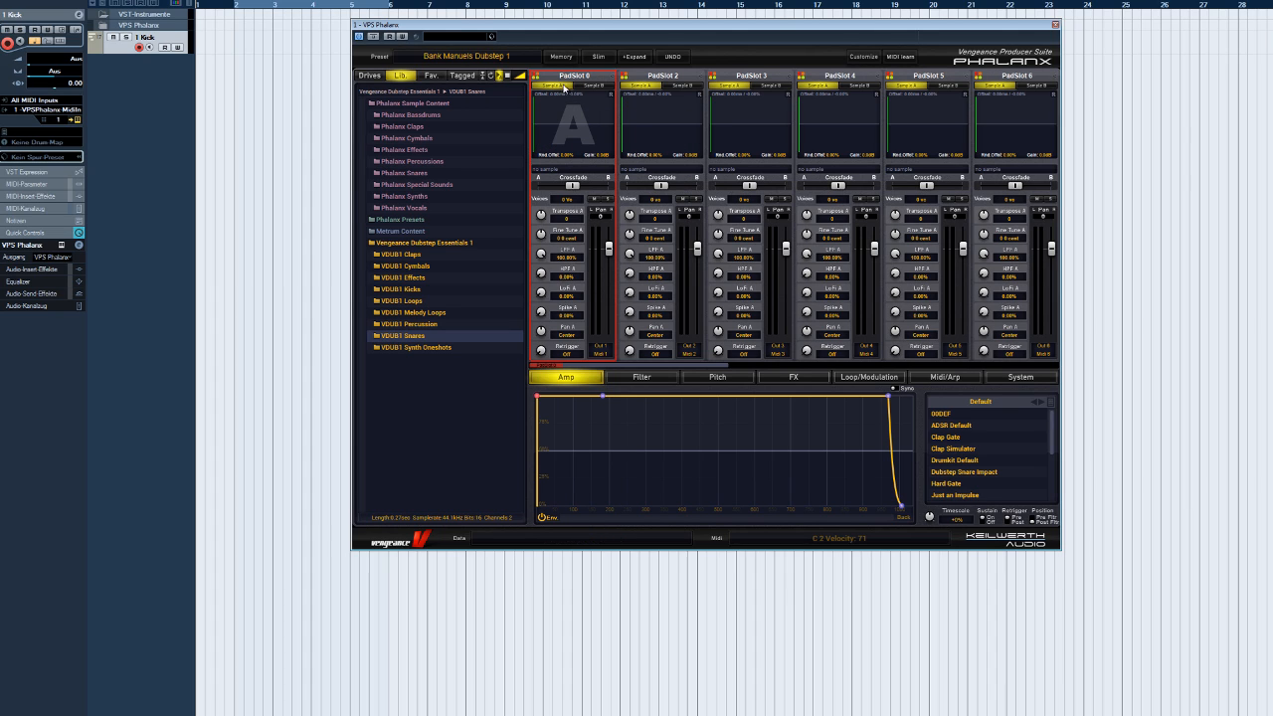
{"action": "left_click", "coordinate": [545, 84]}
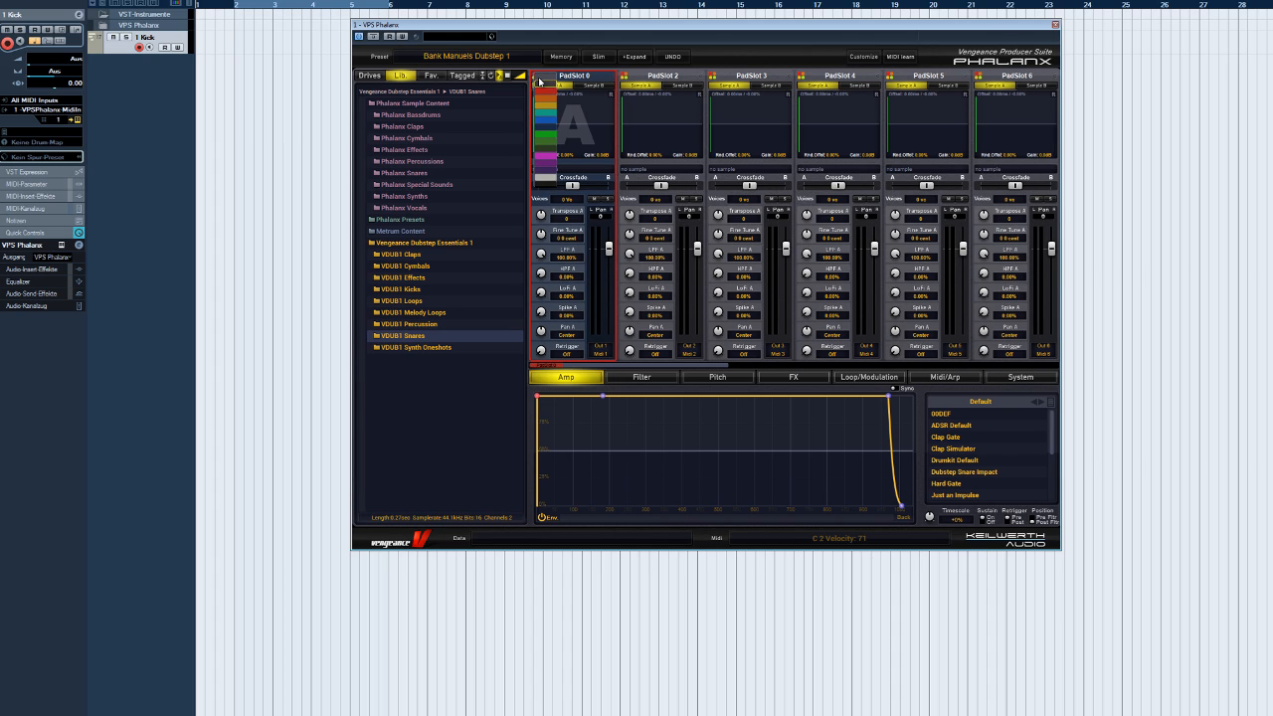
{"action": "left_click", "coordinate": [572, 120]}
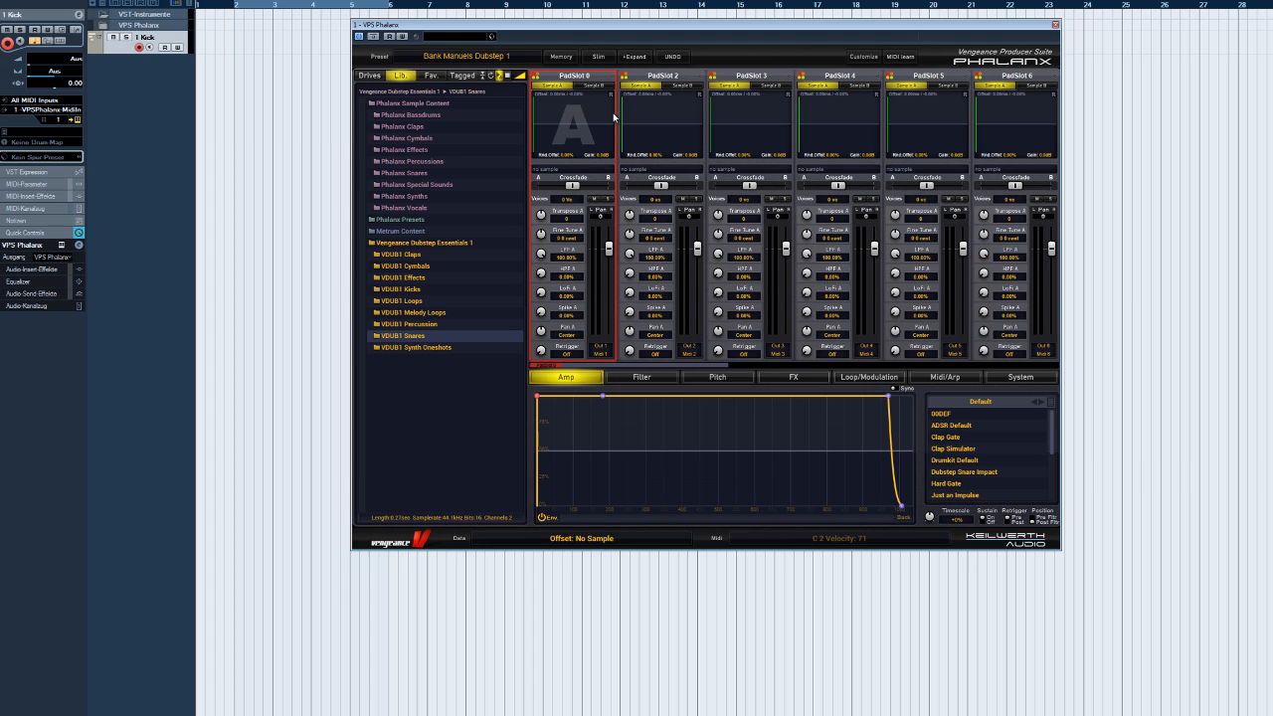
Rename PadSlot 1 to 'Snare'.
{"action": "left_click", "coordinate": [574, 75]}
{"action": "type", "text": "Snare"}
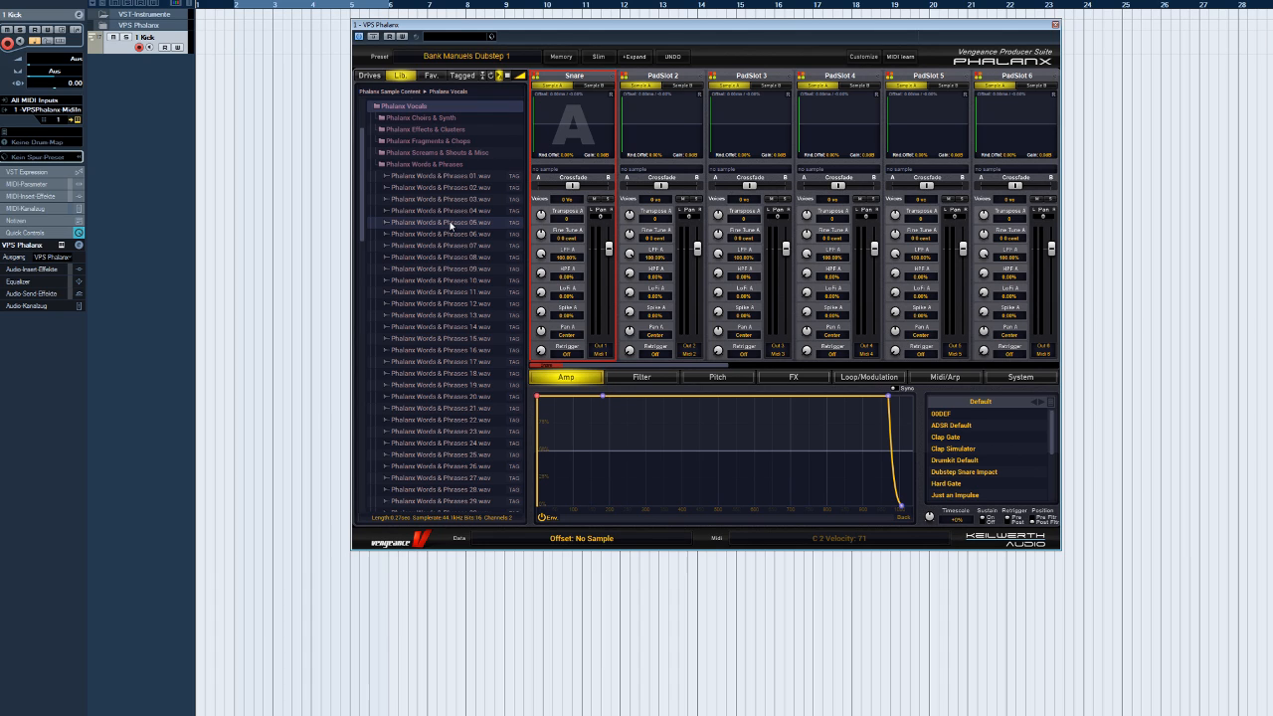
Load a Phalanx Words & Phrases .wav into the Snare pad's Sample A.
{"action": "left_click", "coordinate": [441, 222]}
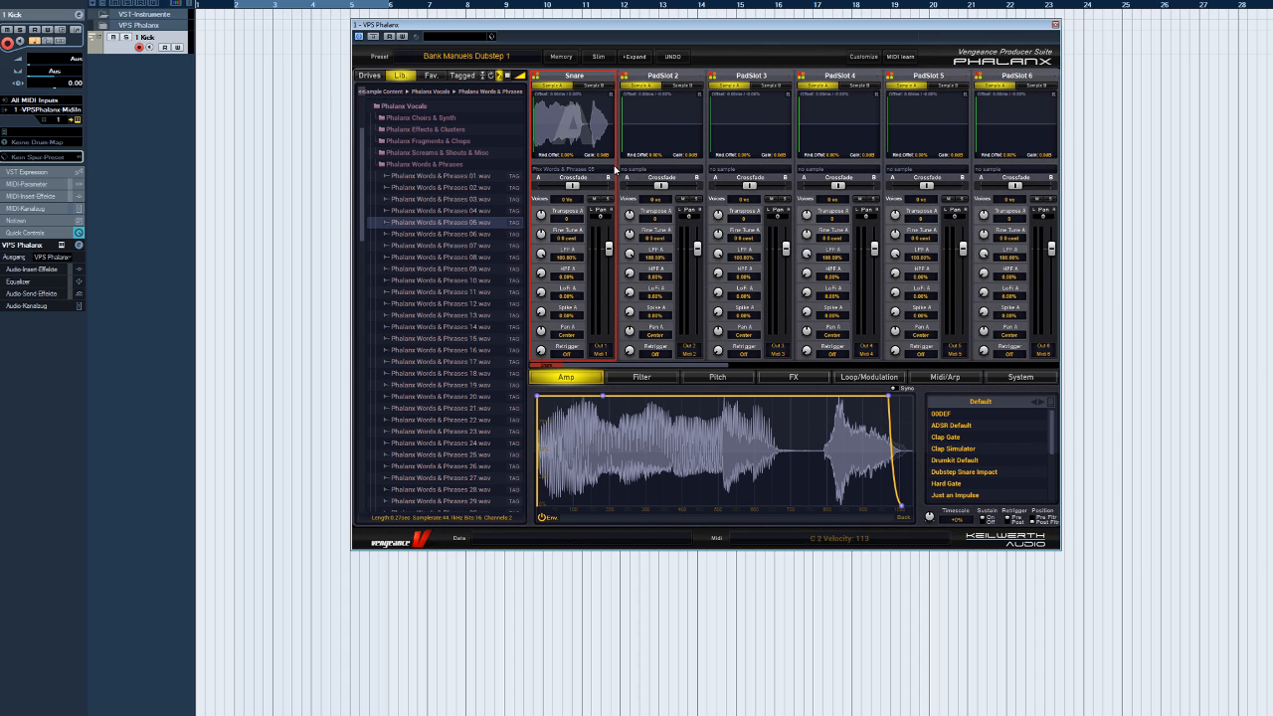
{"action": "mouse_move", "coordinate": [473, 165]}
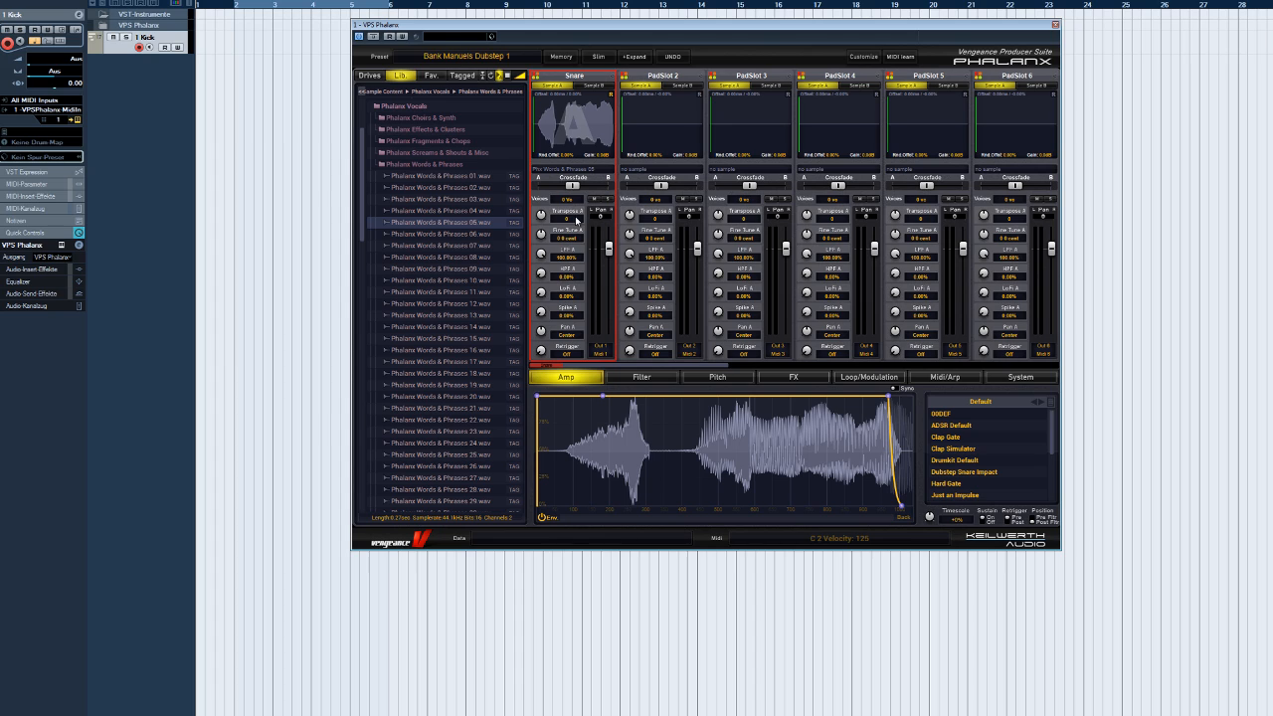
{"action": "mouse_move", "coordinate": [583, 174]}
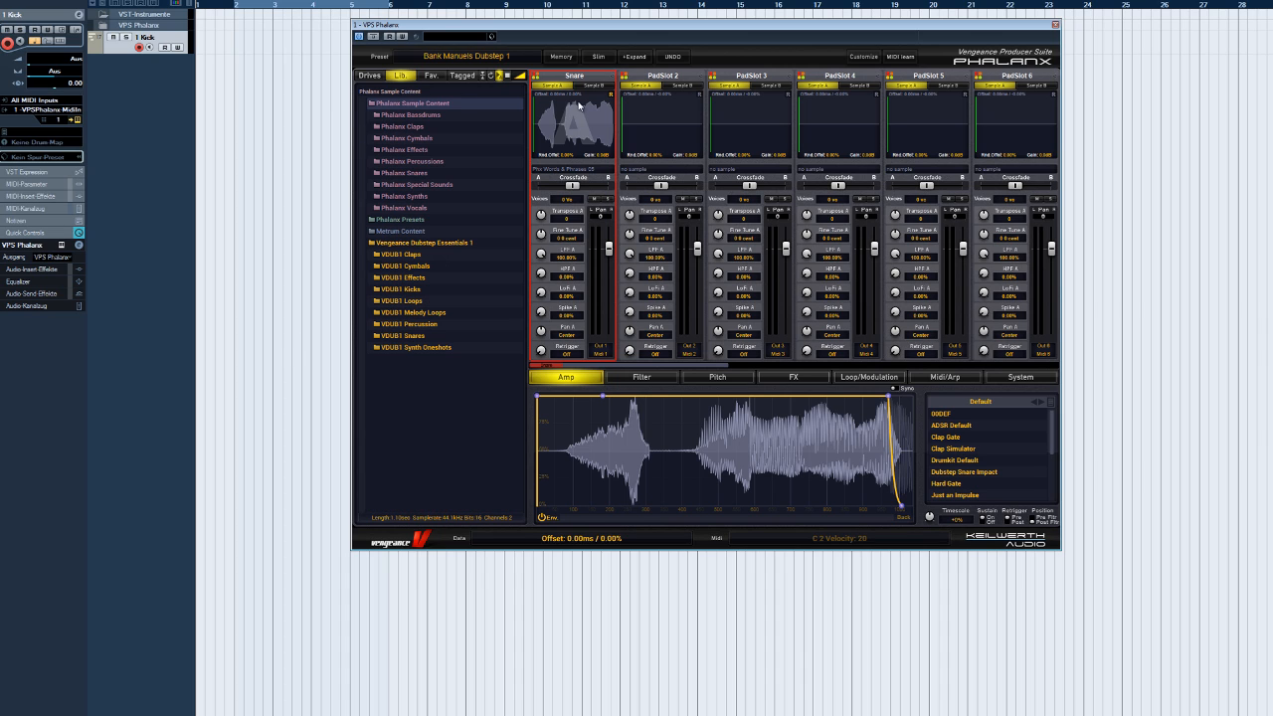
{"action": "right_click", "coordinate": [575, 119]}
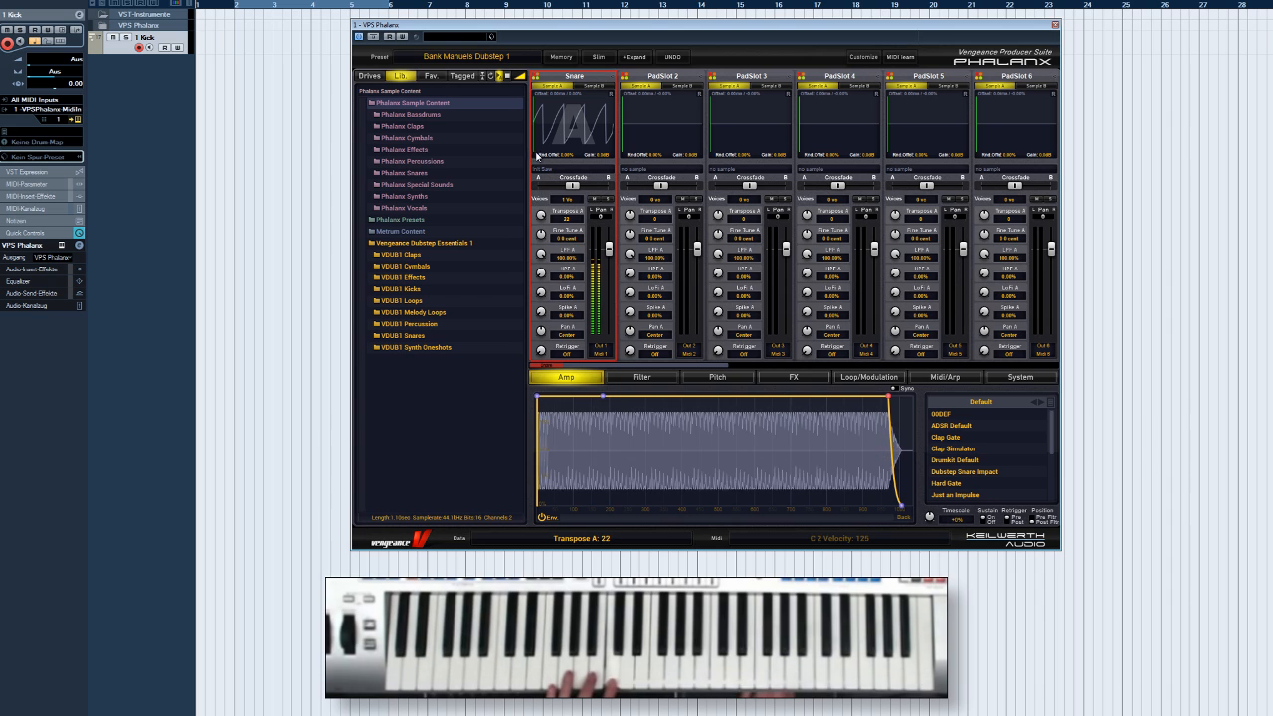
{"action": "left_click", "coordinate": [544, 233]}
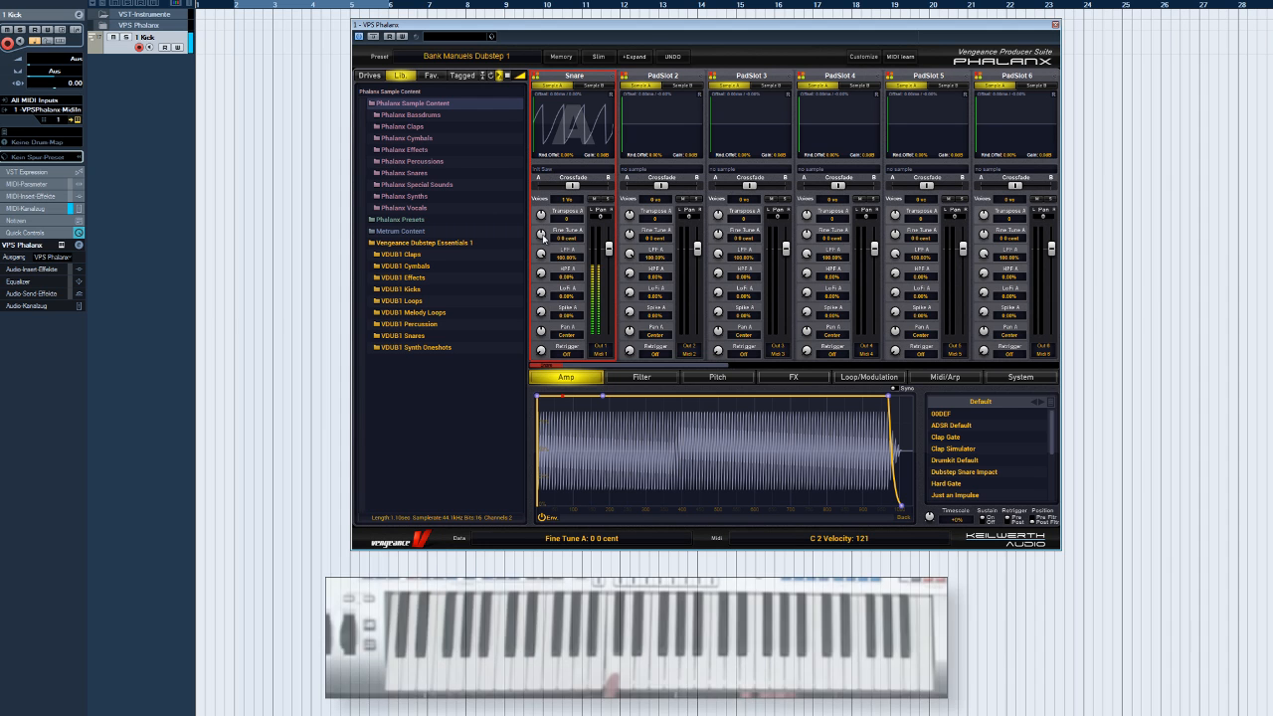
{"action": "left_click_drag", "start_coordinate": [567, 238], "coordinate": [567, 223]}
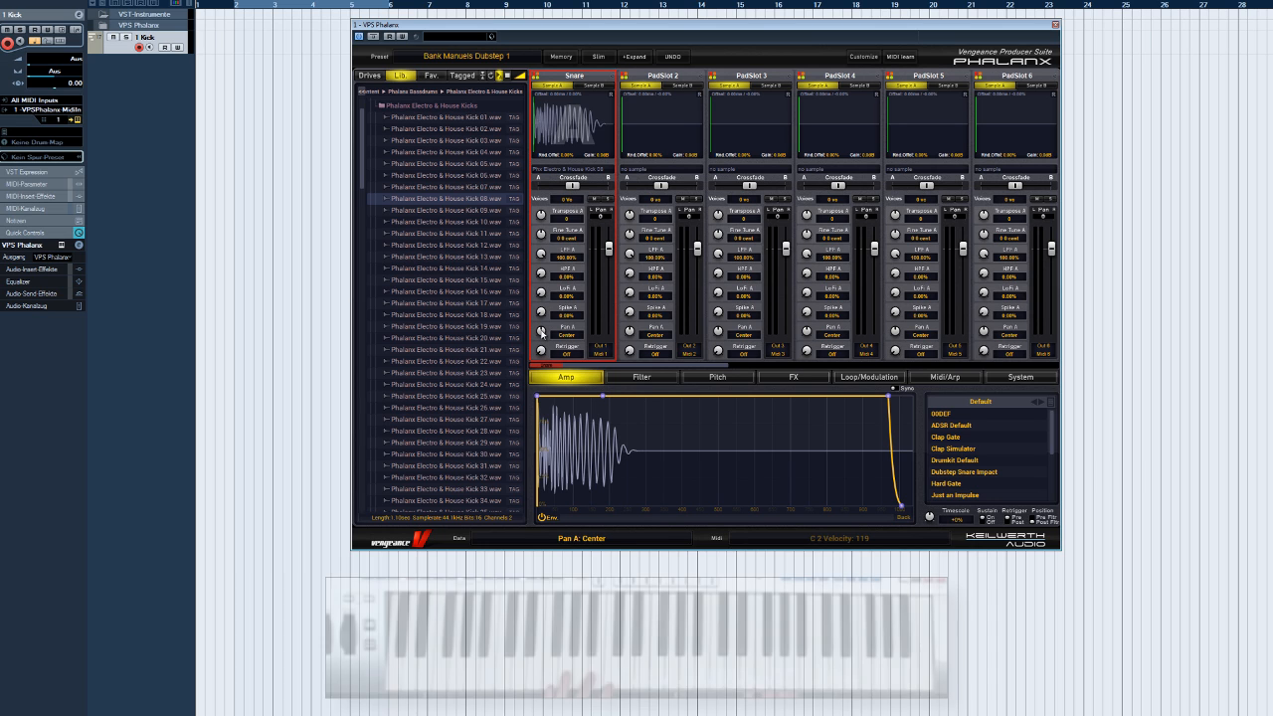
{"action": "left_click_drag", "start_coordinate": [566, 329], "coordinate": [566, 323]}
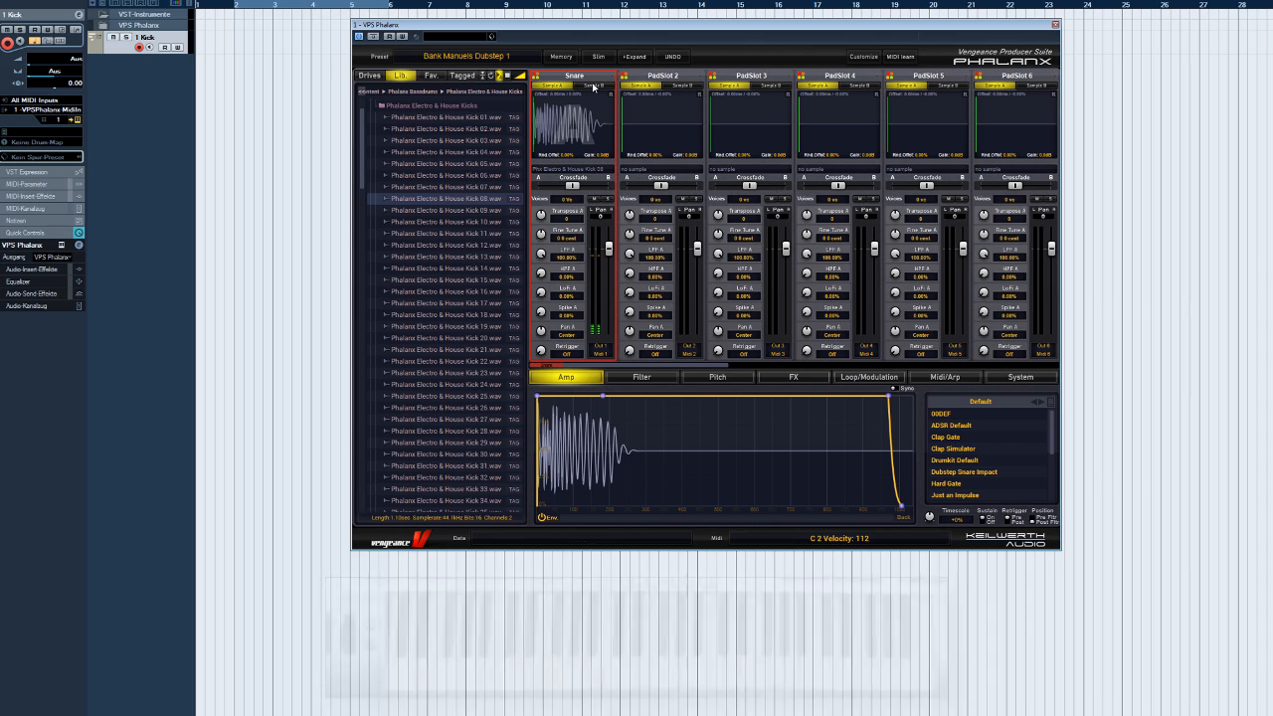
{"action": "mouse_move", "coordinate": [572, 216]}
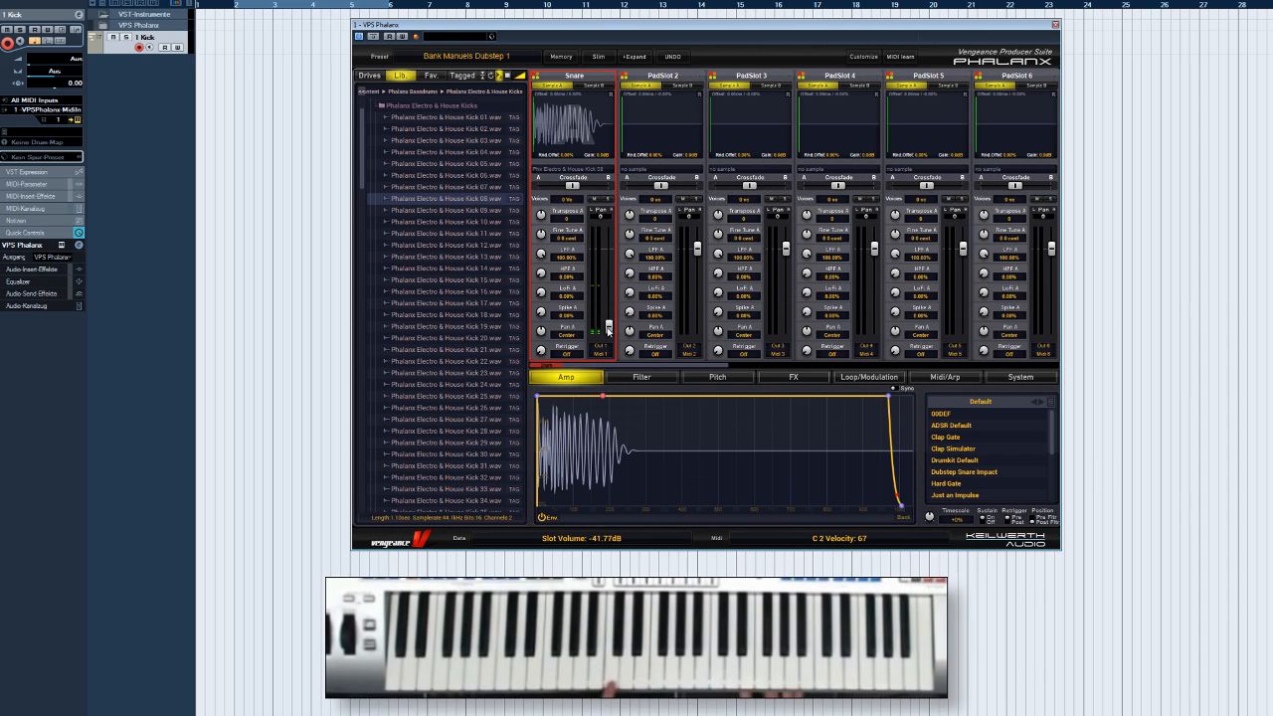
{"action": "left_click_drag", "start_coordinate": [608, 328], "coordinate": [608, 261]}
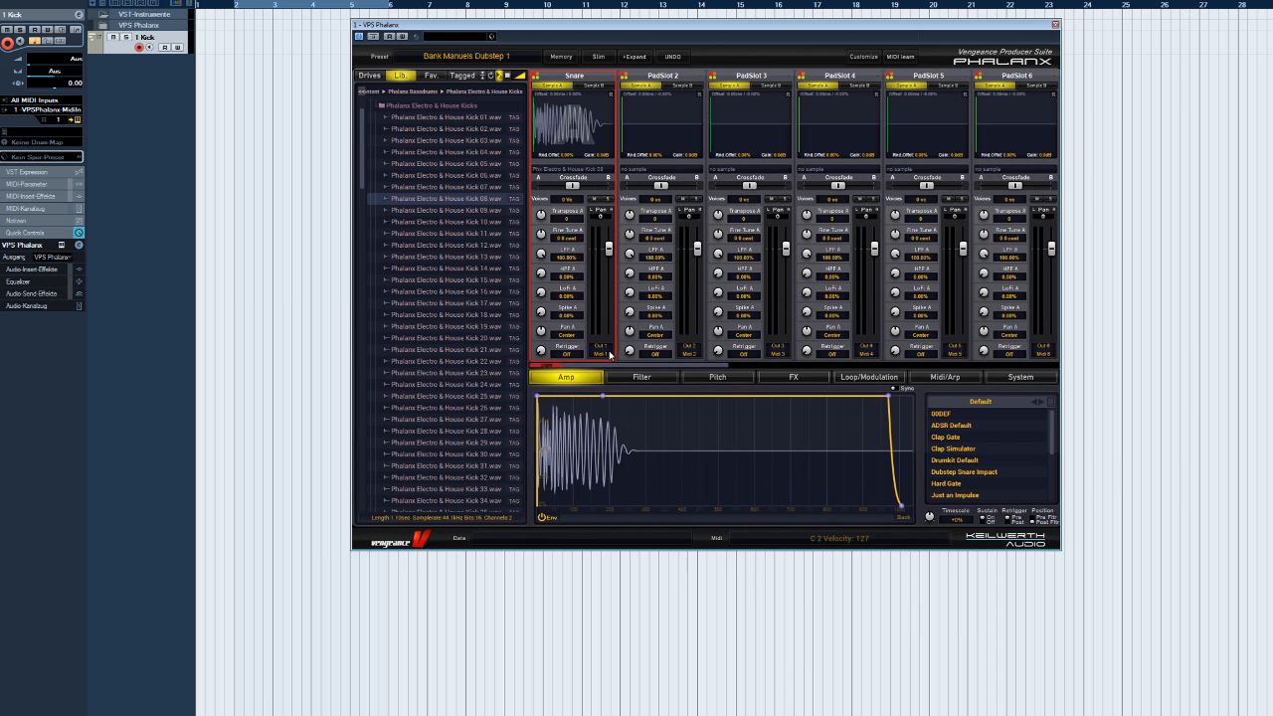
{"action": "mouse_move", "coordinate": [542, 355]}
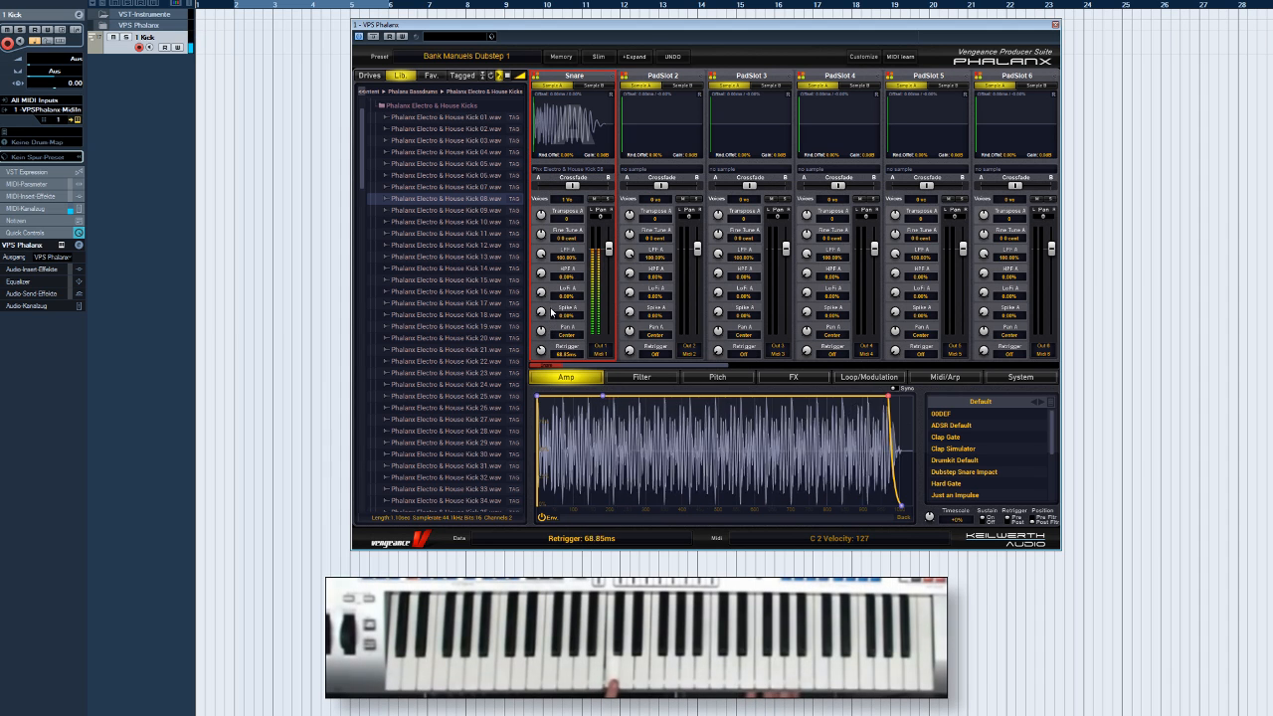
{"action": "left_click_drag", "start_coordinate": [562, 274], "coordinate": [562, 308]}
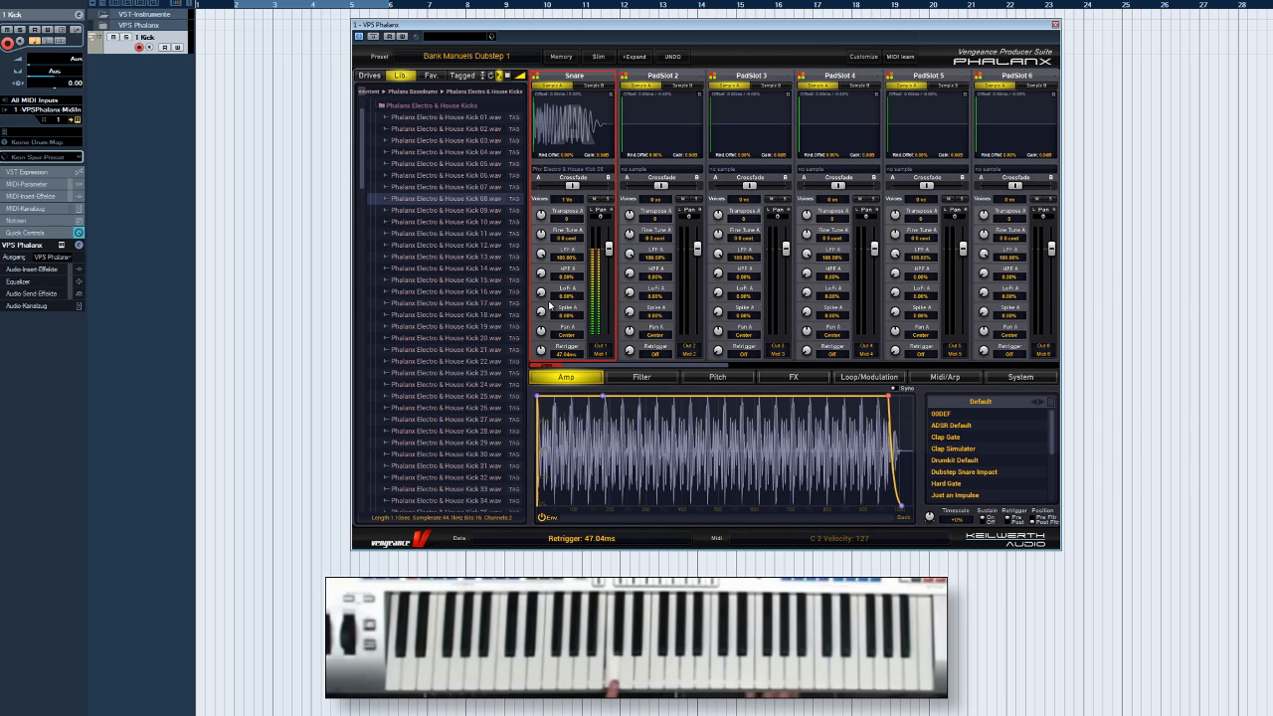
{"action": "left_click", "coordinate": [567, 349]}
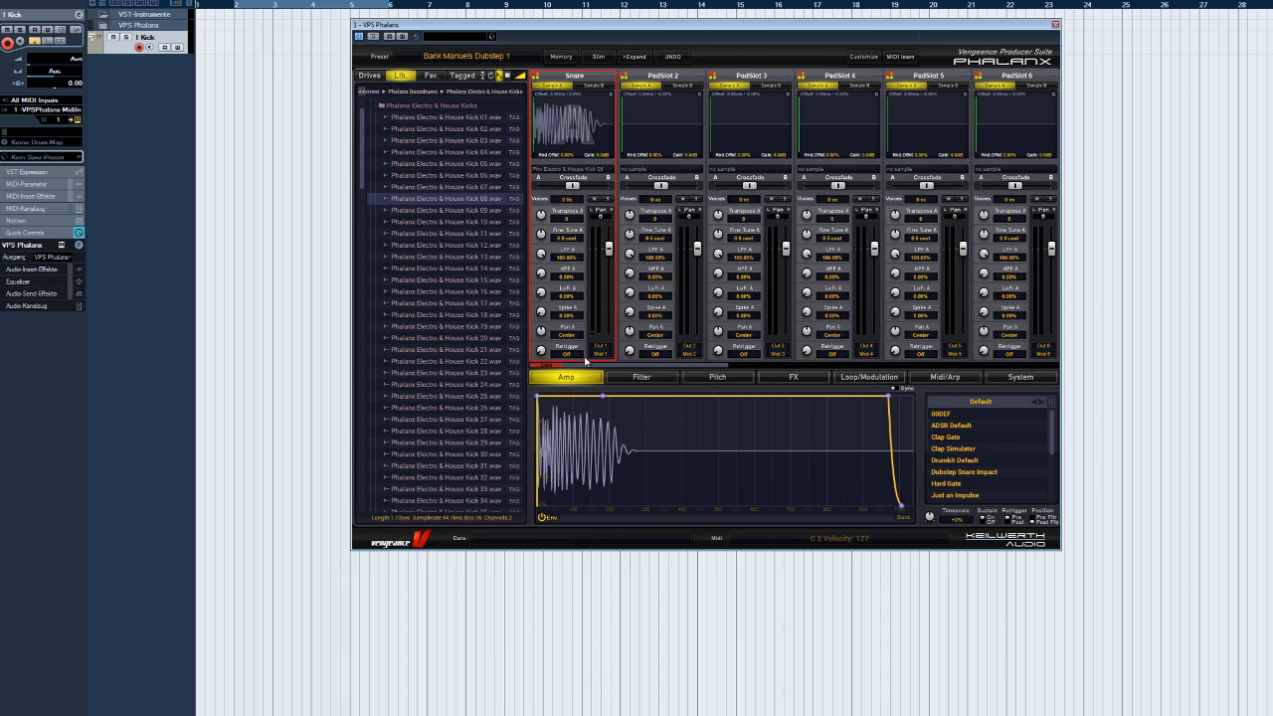
{"action": "mouse_move", "coordinate": [933, 379]}
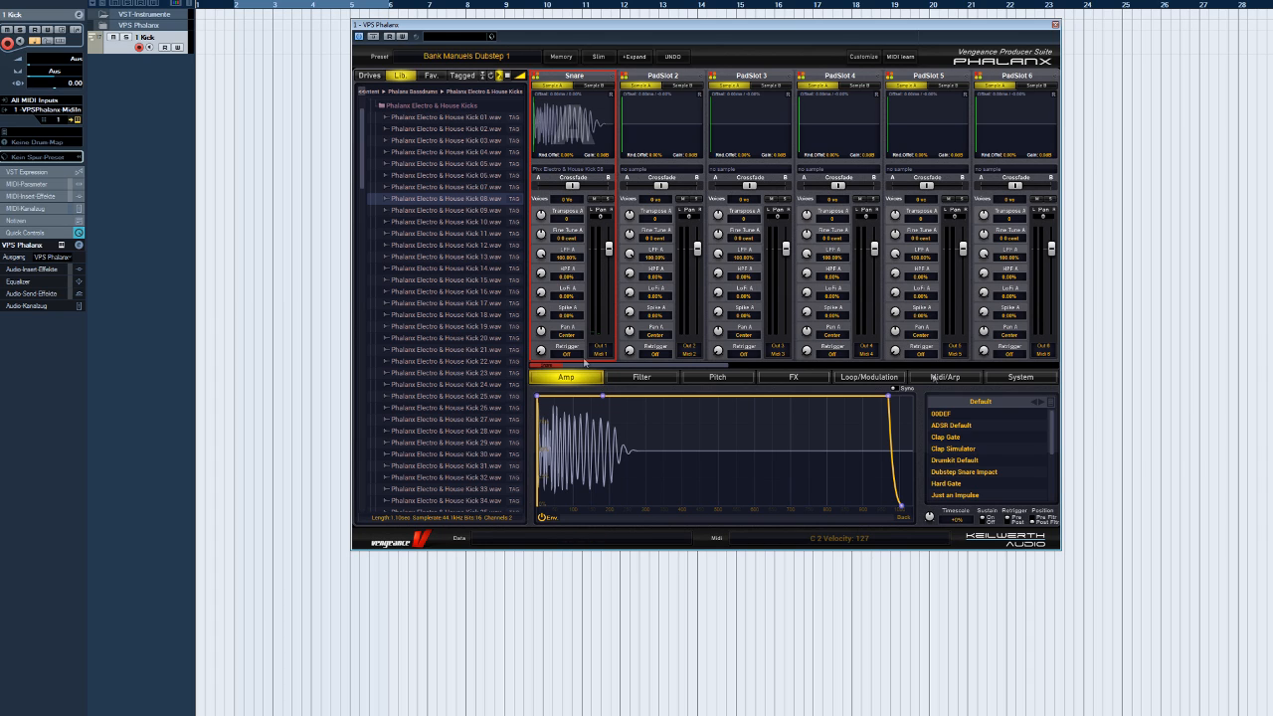
{"action": "mouse_move", "coordinate": [933, 378]}
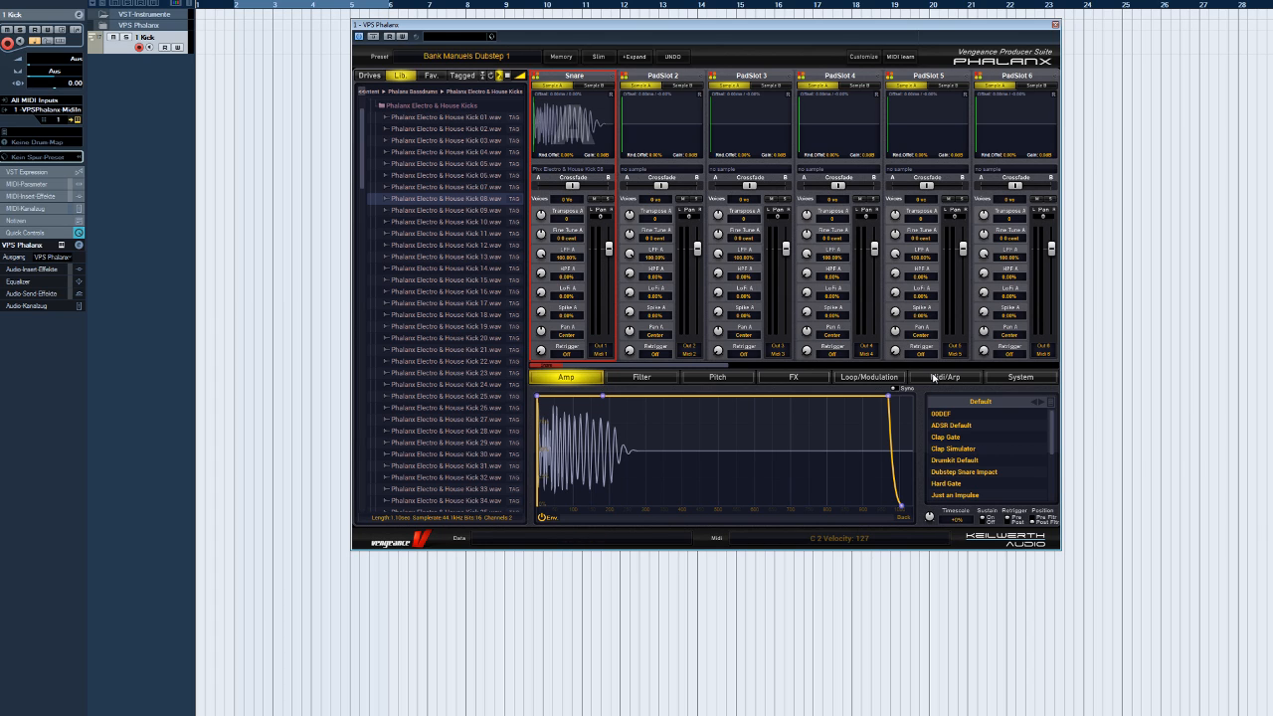
{"action": "mouse_move", "coordinate": [932, 381]}
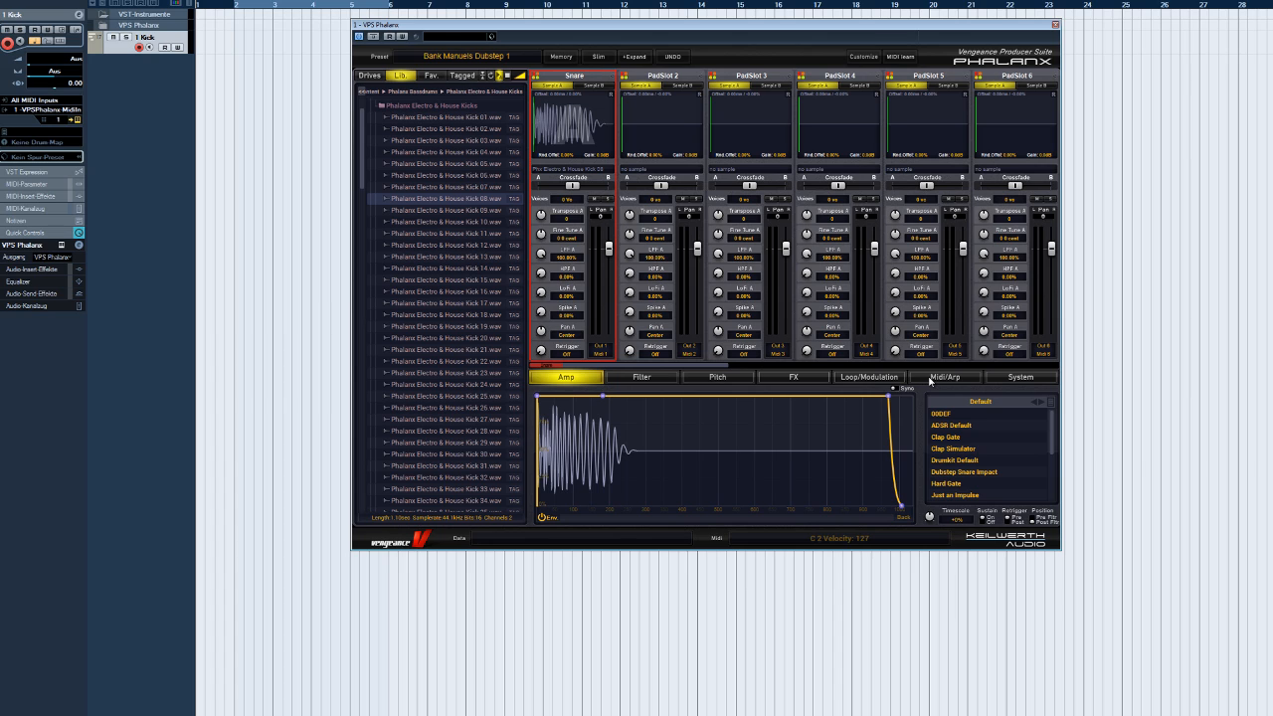
Show the Midi/Arp tab with the Snare pad's Retrigger at 14.10 ms.
{"action": "left_click", "coordinate": [945, 377]}
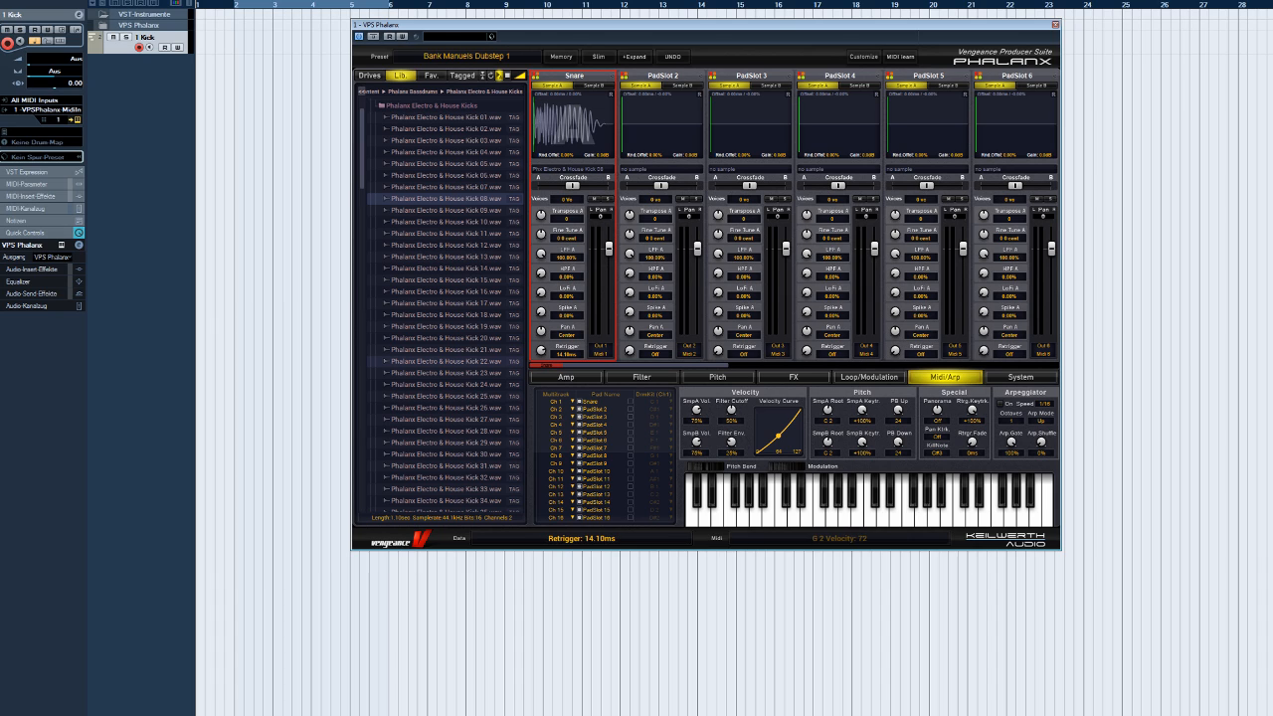
{"action": "mouse_move", "coordinate": [520, 558]}
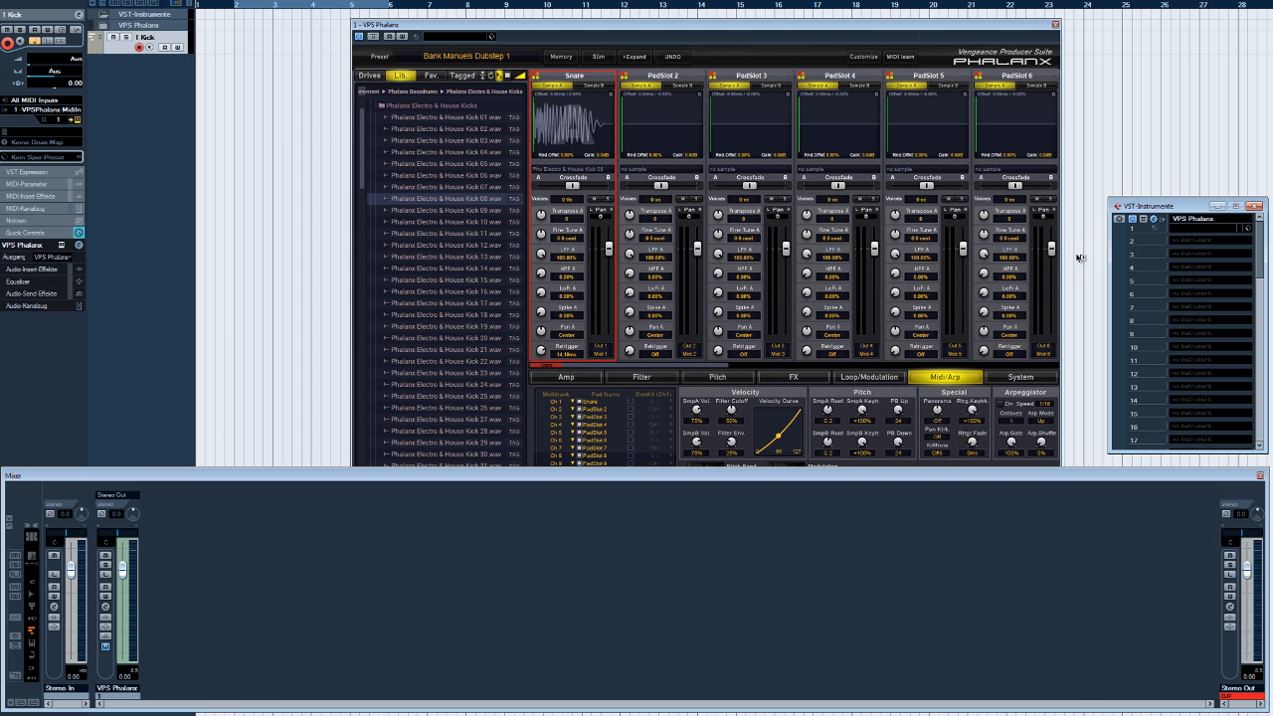
{"action": "mouse_move", "coordinate": [1129, 243]}
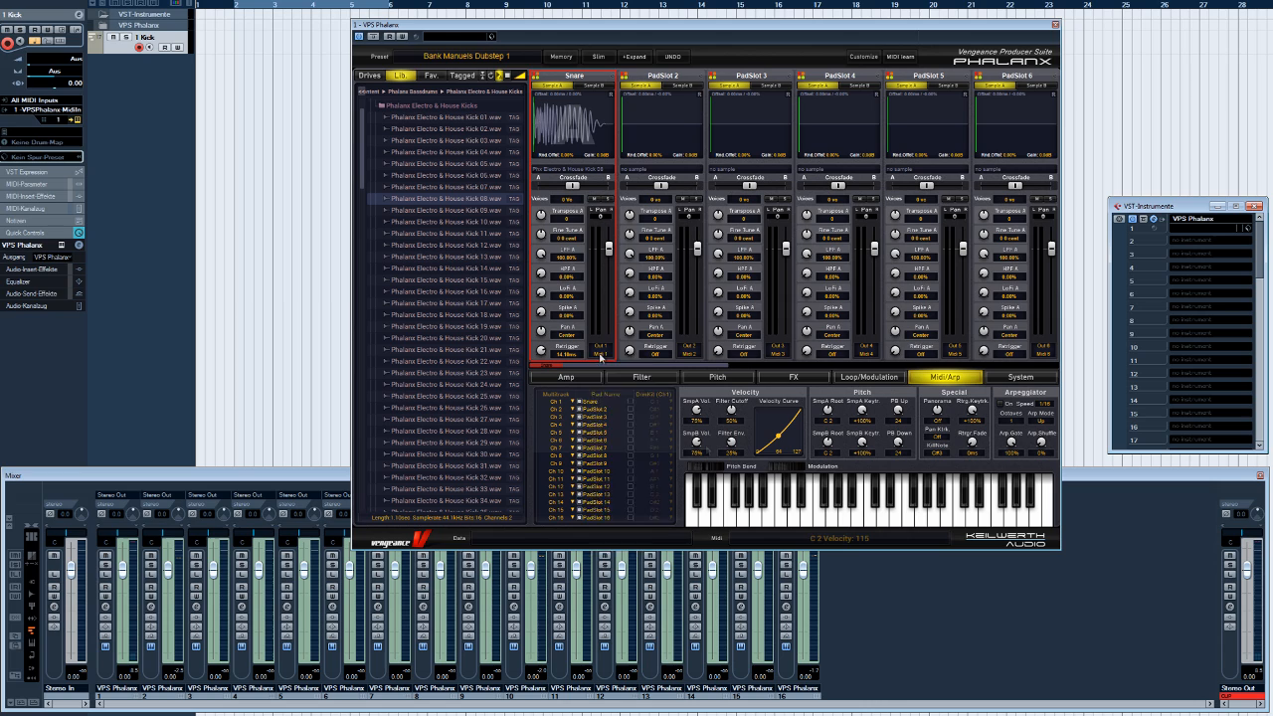
Assign the Snare pad to Midi 2 and set the Cubase track to MIDI channel 2.
{"action": "left_click", "coordinate": [598, 353]}
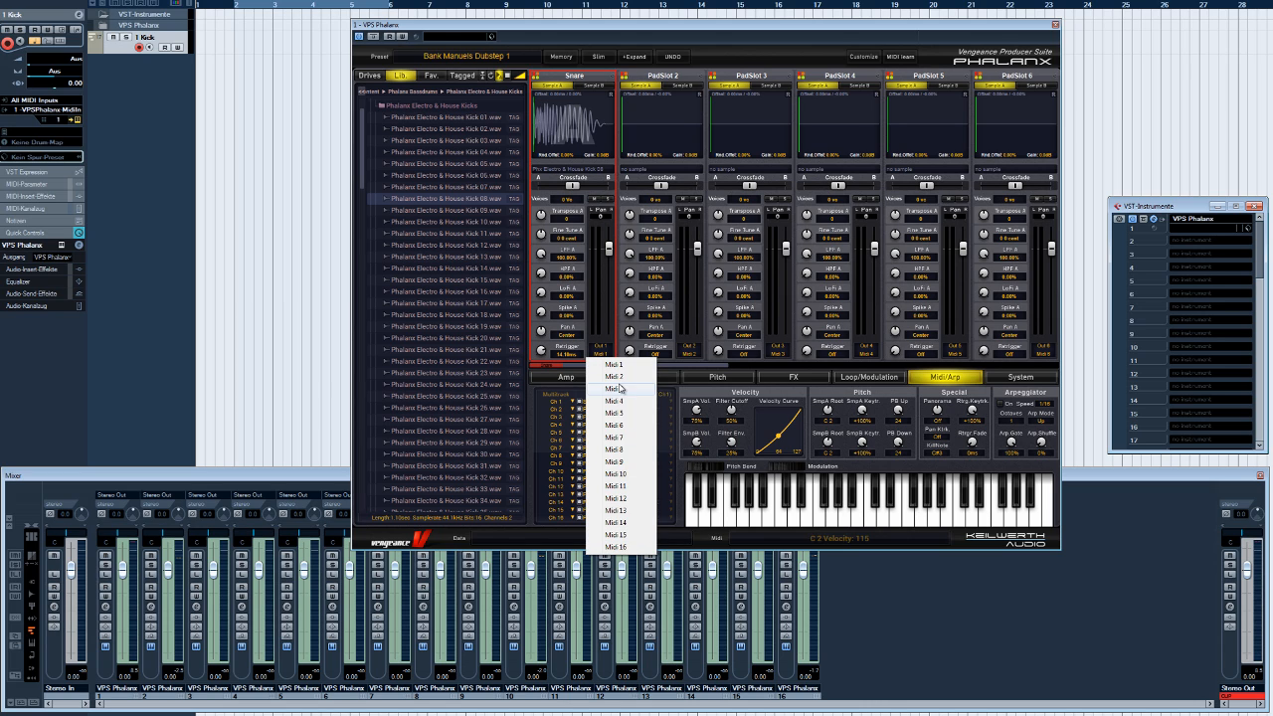
{"action": "mouse_move", "coordinate": [616, 376]}
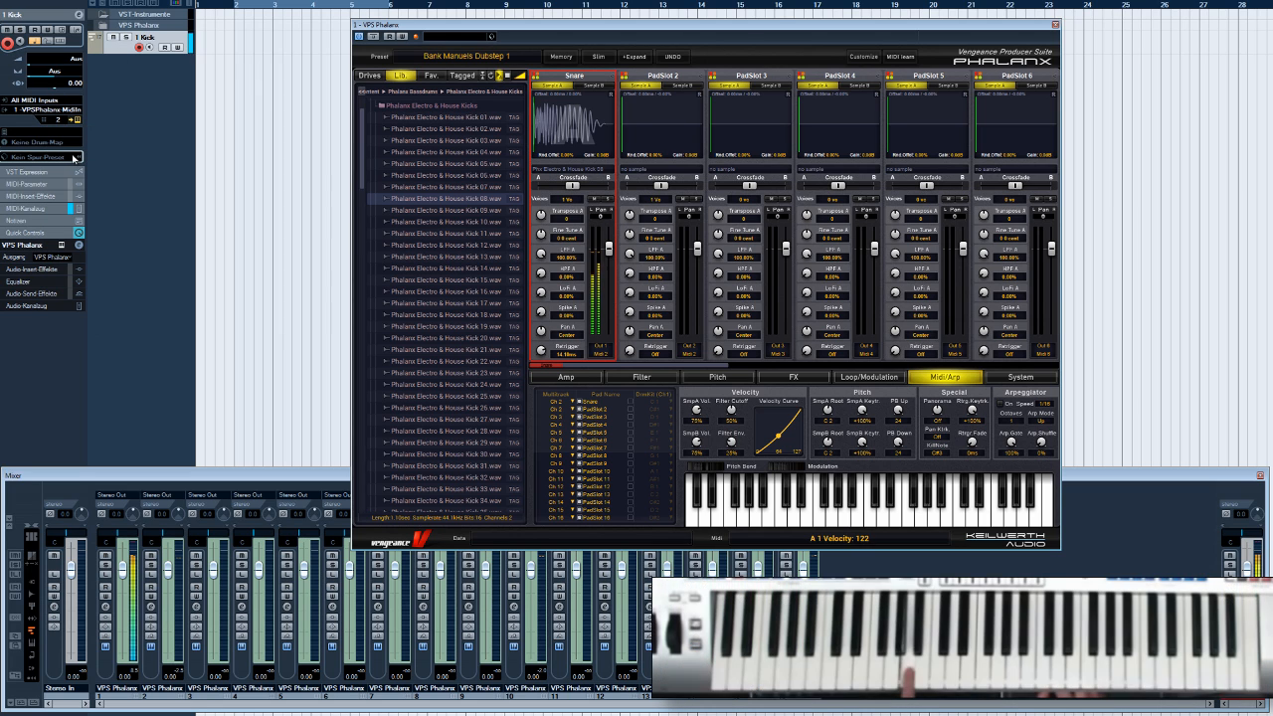
{"action": "left_click", "coordinate": [60, 120]}
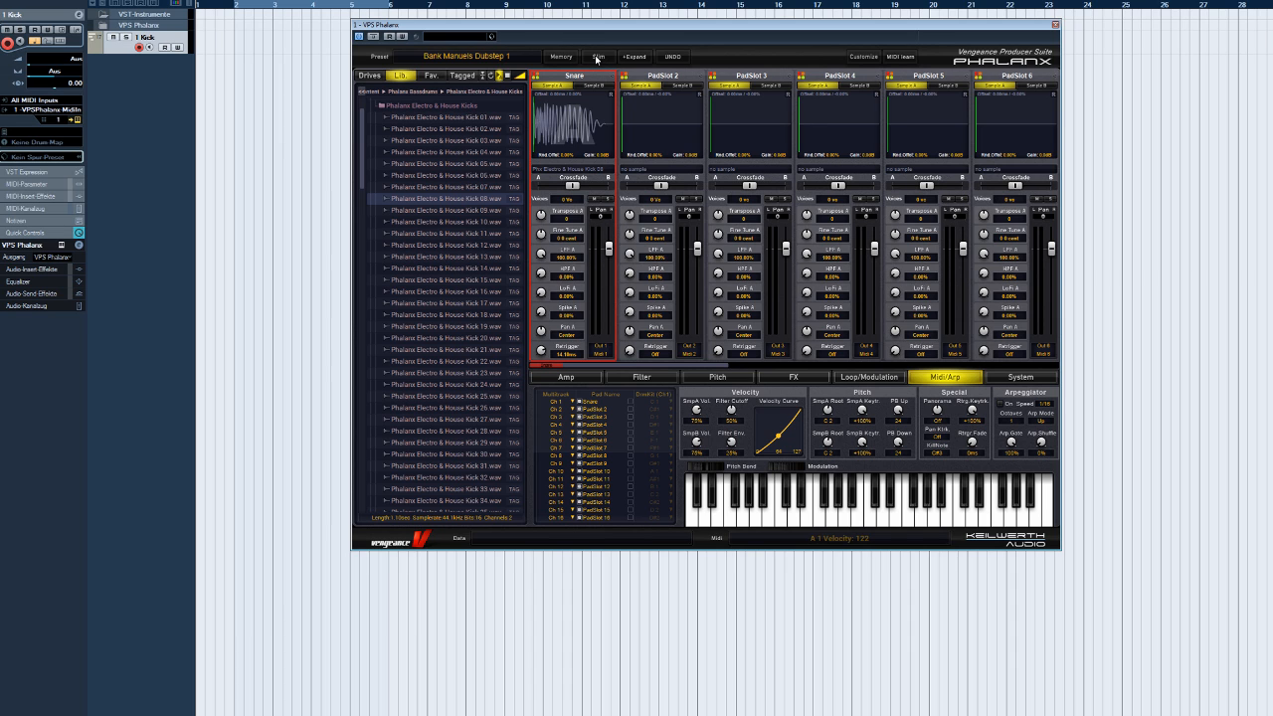
Turn on Slim mode and re-expand the Snare, PadSlot 3, 7 and 8 pads.
{"action": "left_click", "coordinate": [598, 57]}
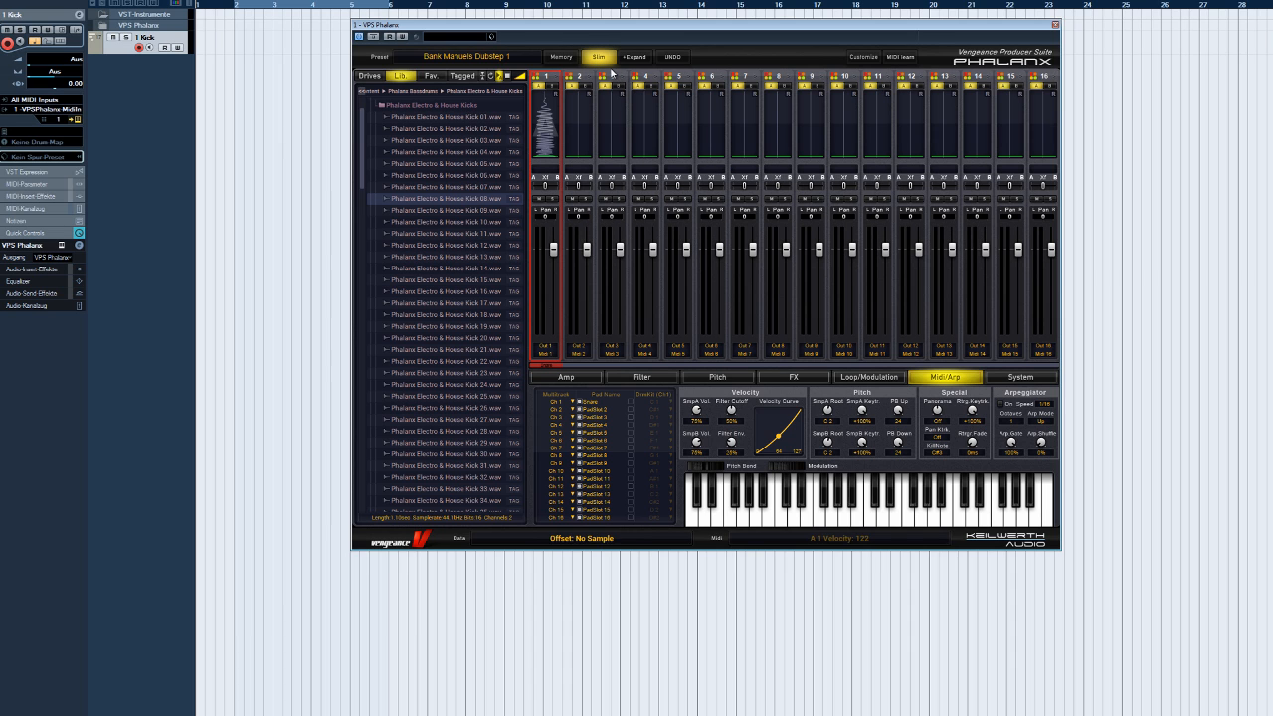
{"action": "left_click", "coordinate": [597, 56]}
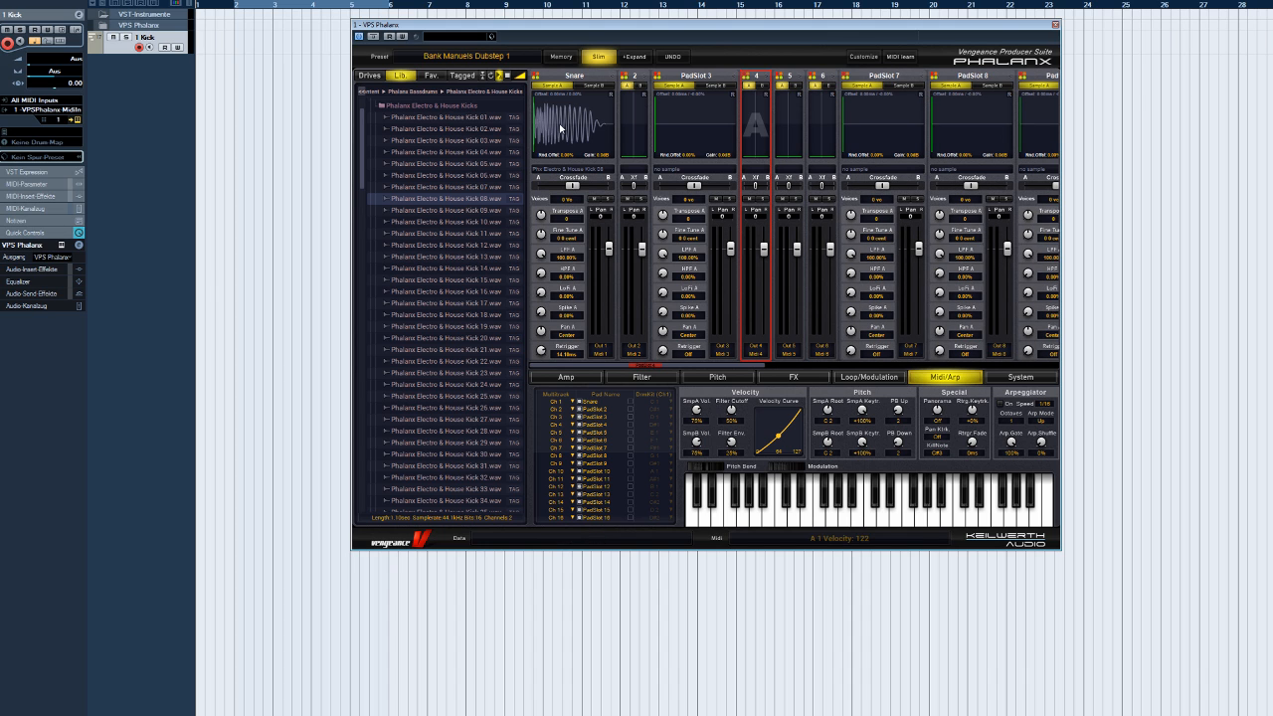
{"action": "left_click", "coordinate": [574, 76]}
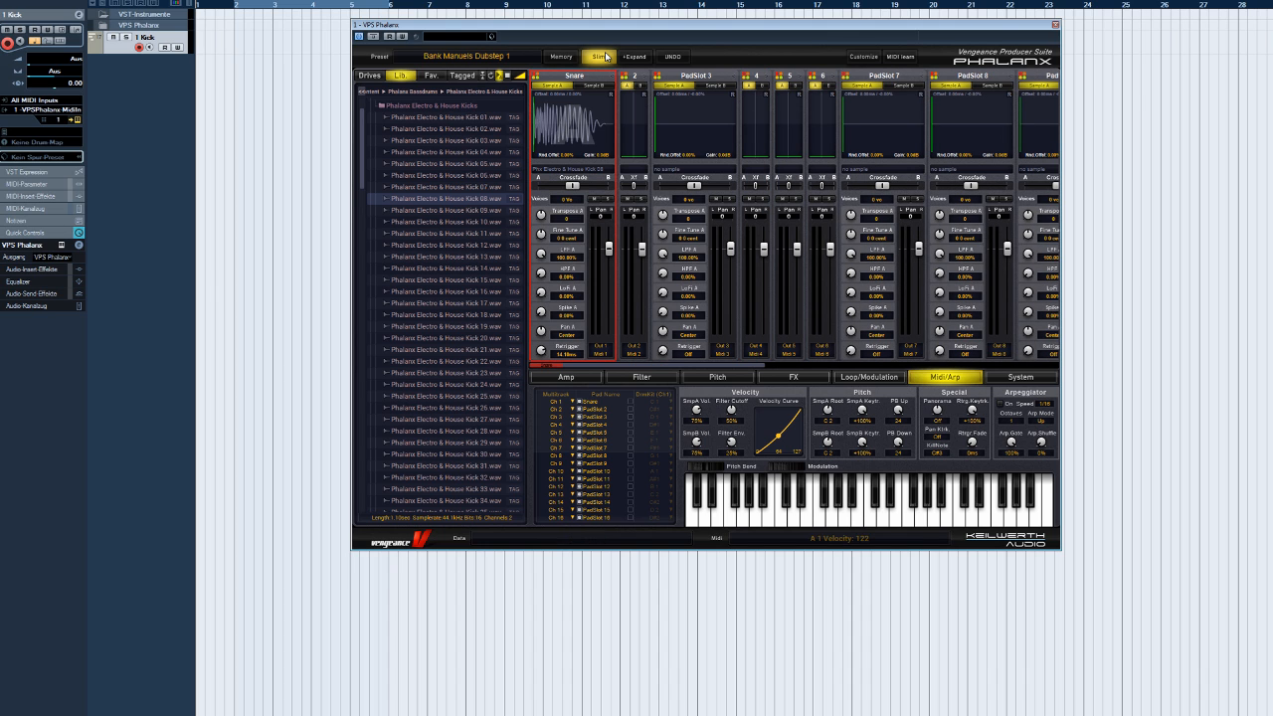